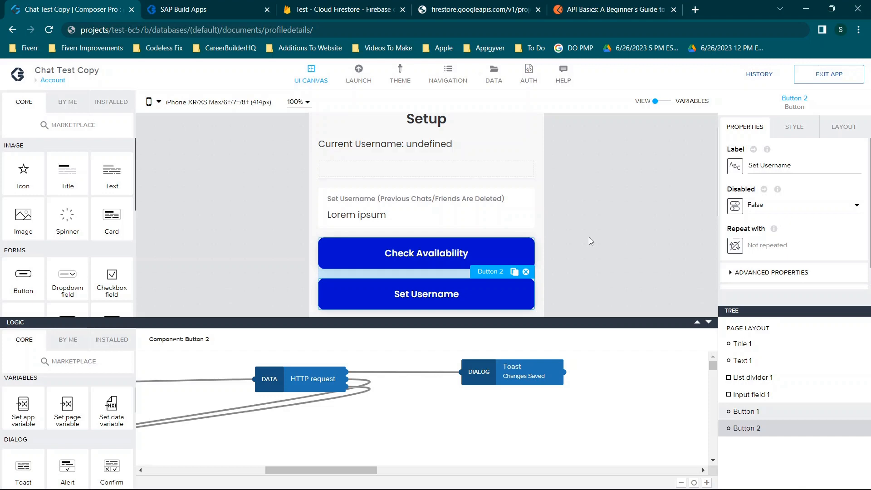
Close the API basics article and return to the Composer Pro editor's Setup page logic
click(610, 9)
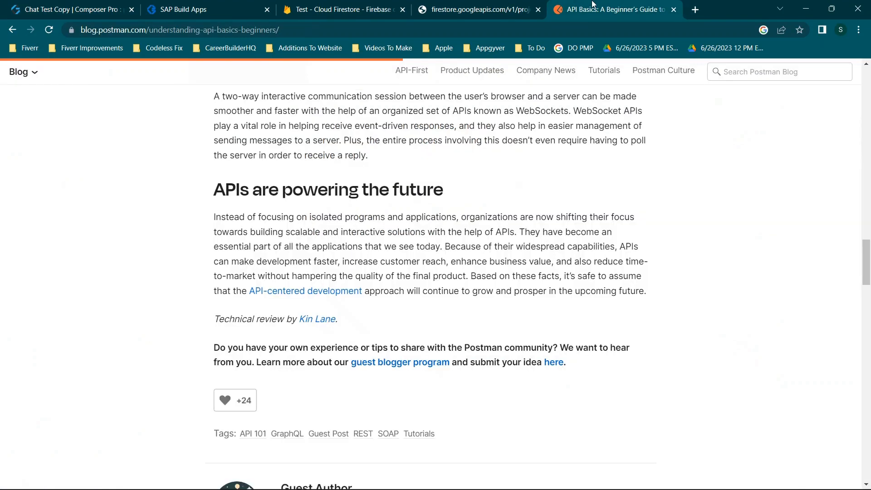
mouse_move(659, 5)
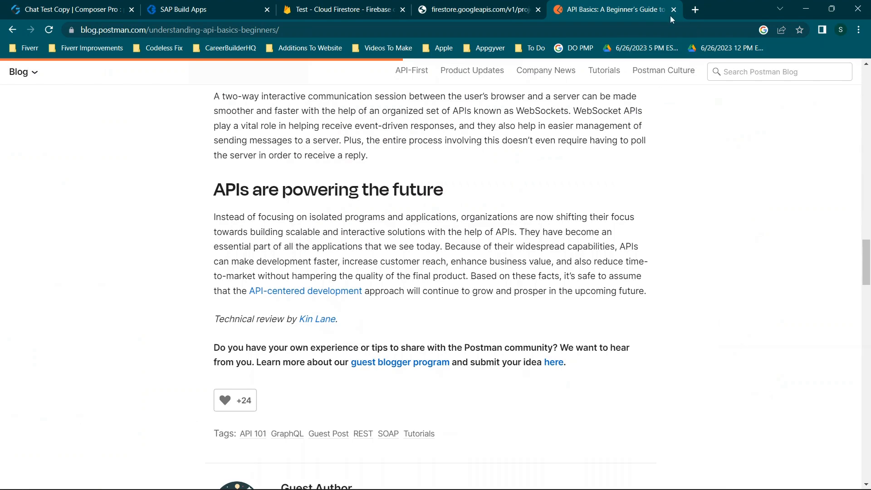
click(672, 9)
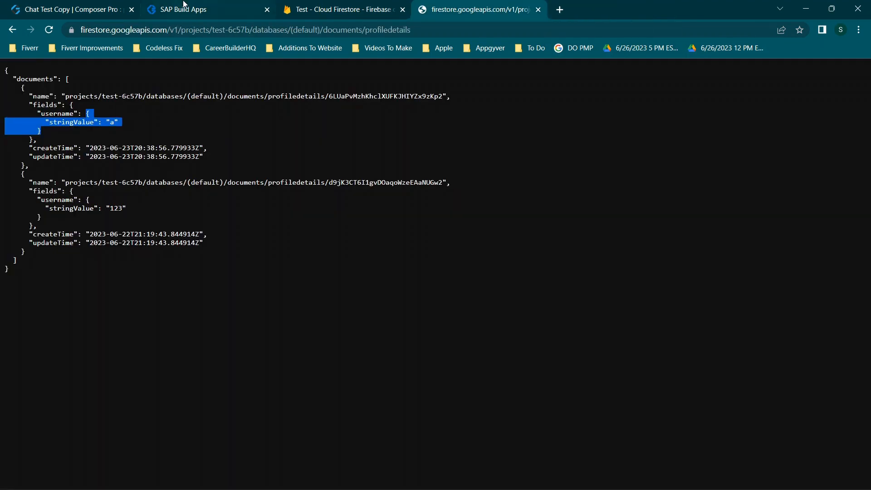
click(66, 9)
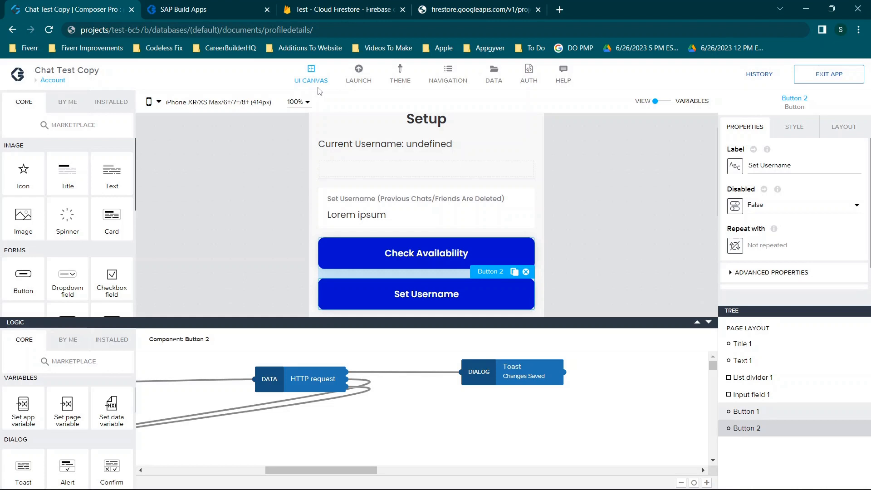
mouse_move(256, 130)
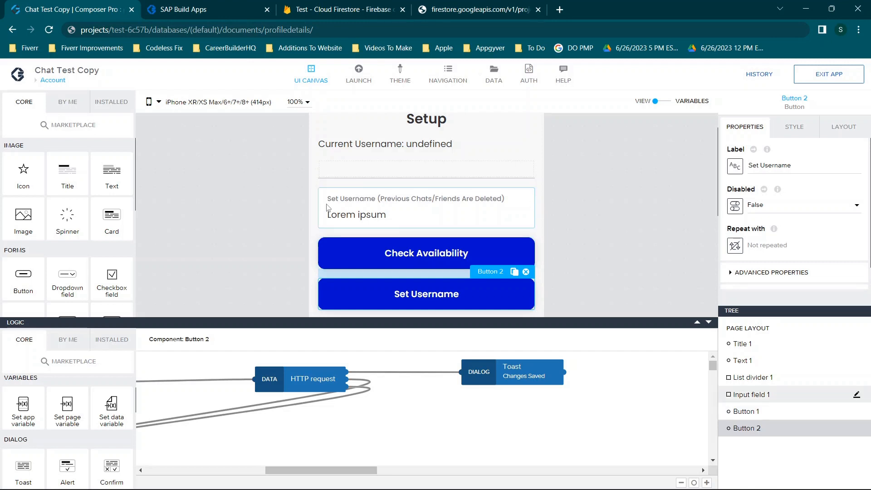
Show the previewed app's Account Setup page and focus its username field
scroll(up, 3)
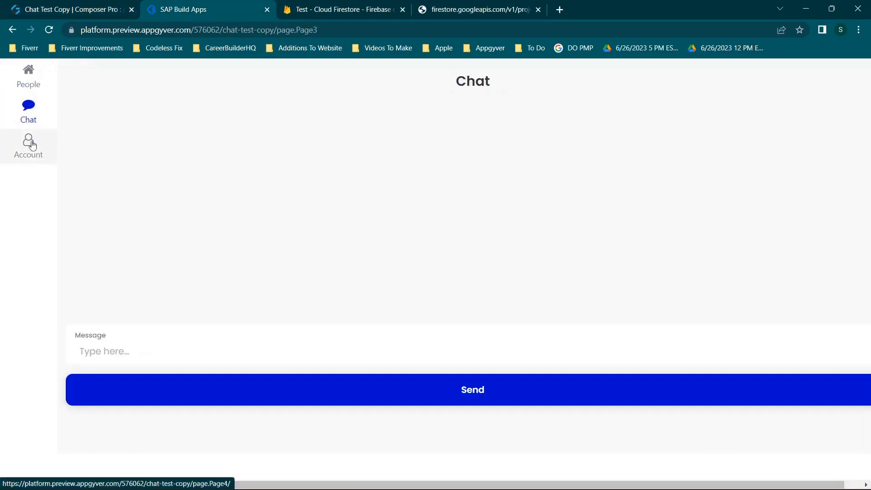
click(28, 145)
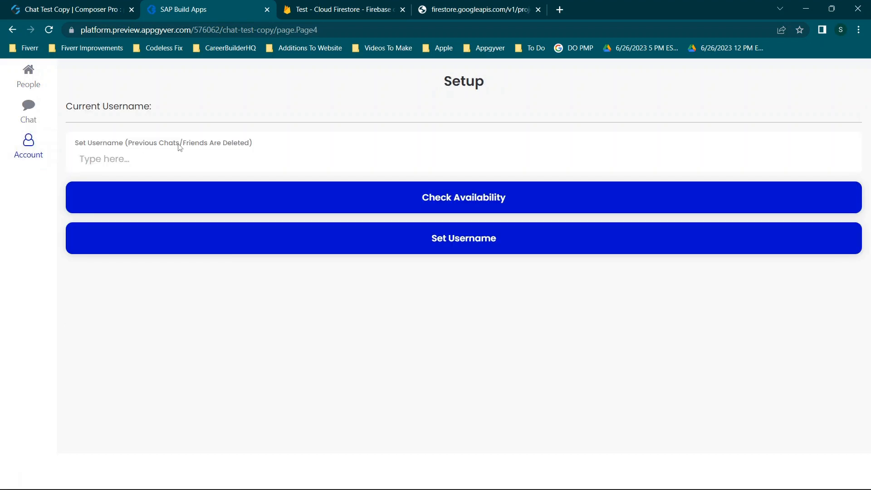
click(341, 10)
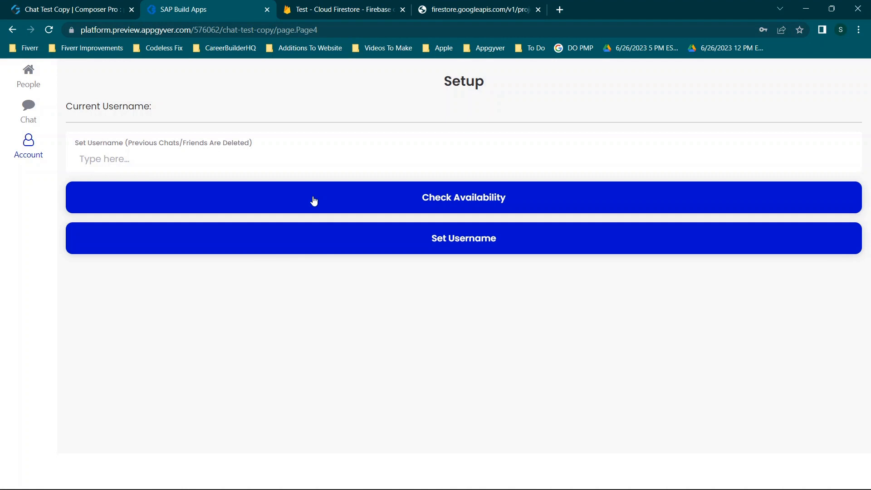
mouse_move(273, 161)
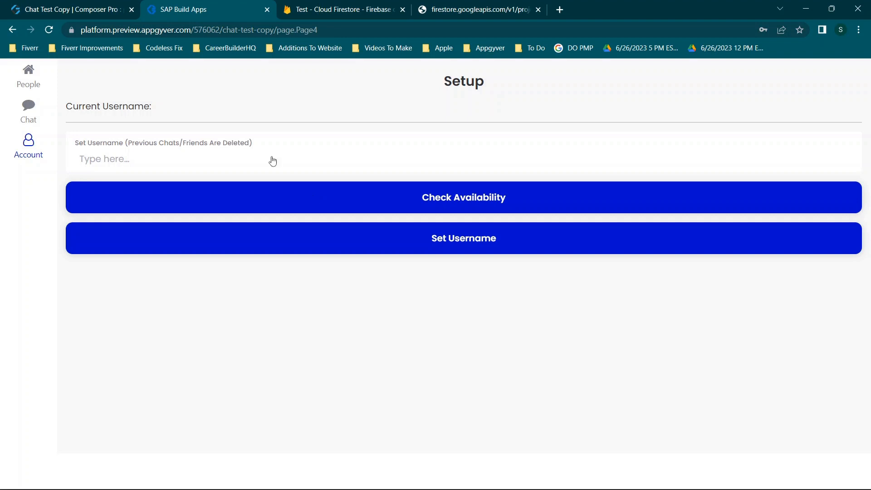
mouse_move(190, 75)
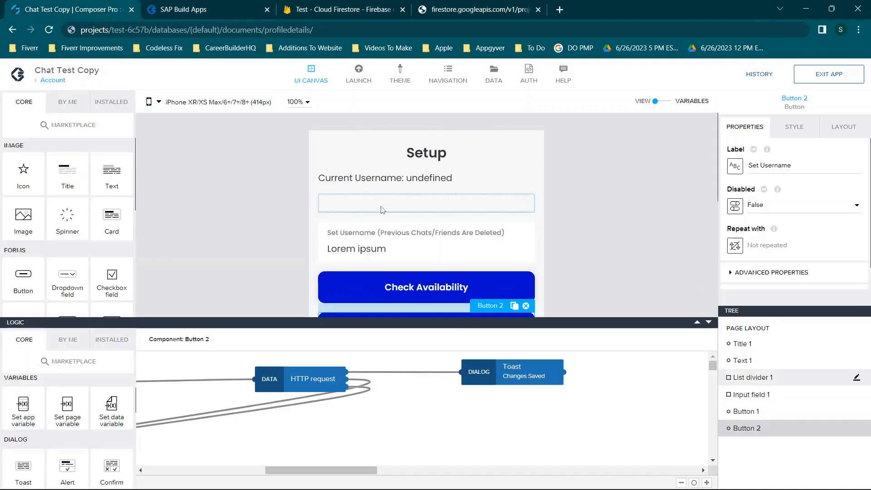
mouse_move(559, 226)
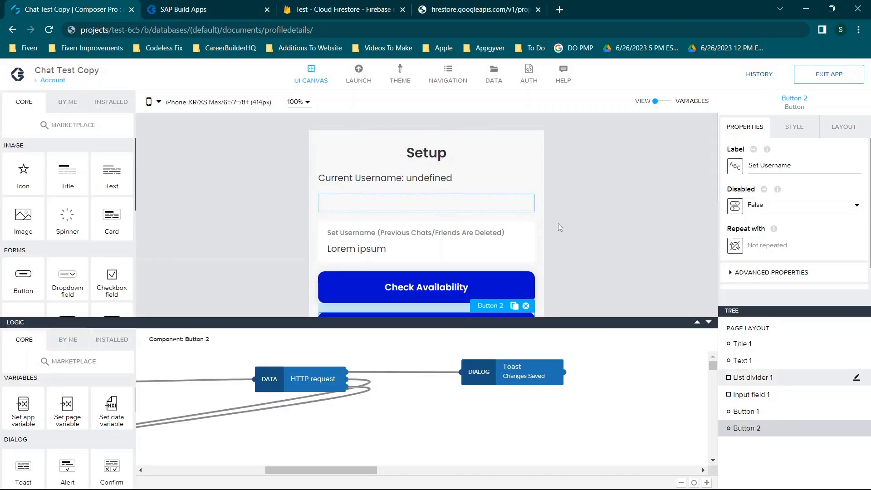
Review the Set Username button's HTTP POST request and Changes Saved toast, then return to the preview
scroll(down, 3)
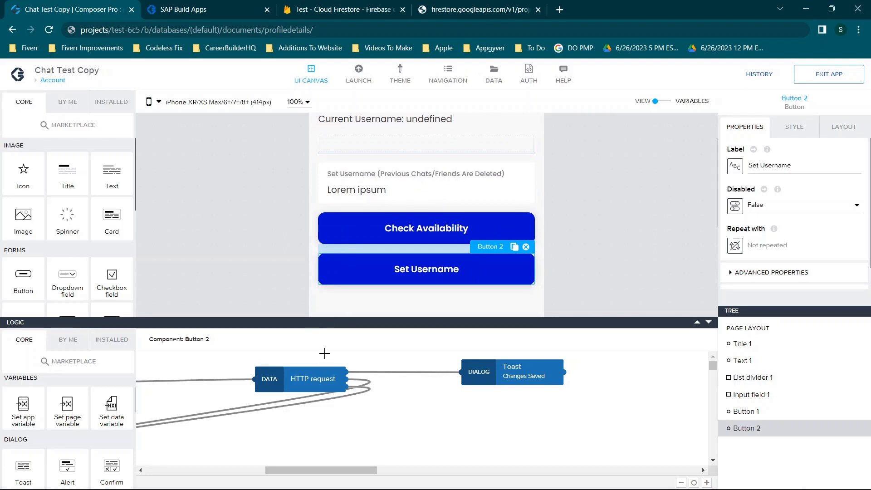
click(313, 379)
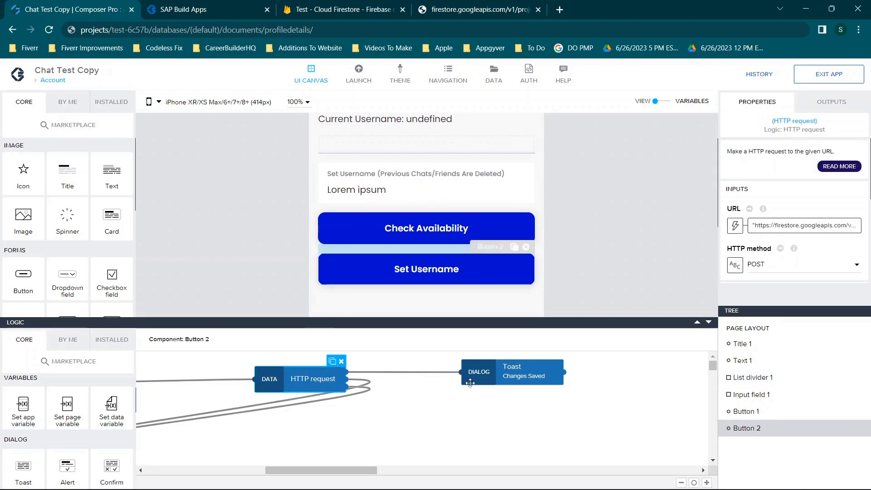
click(510, 372)
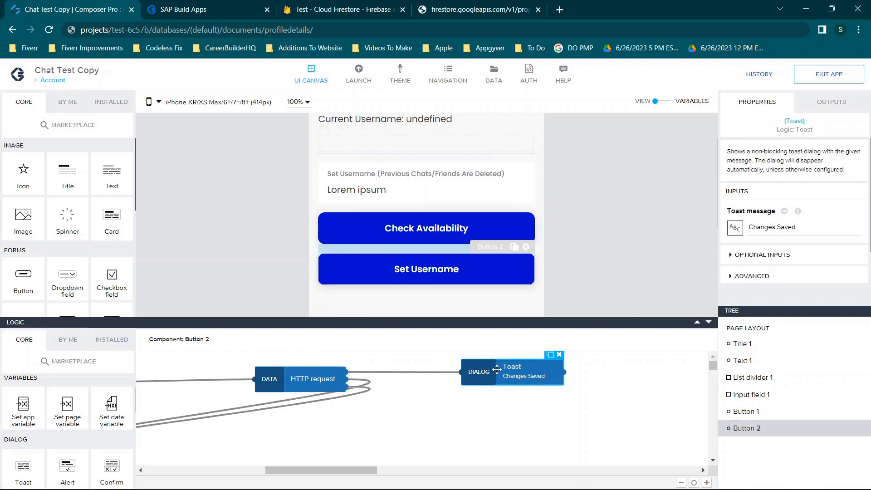
click(427, 269)
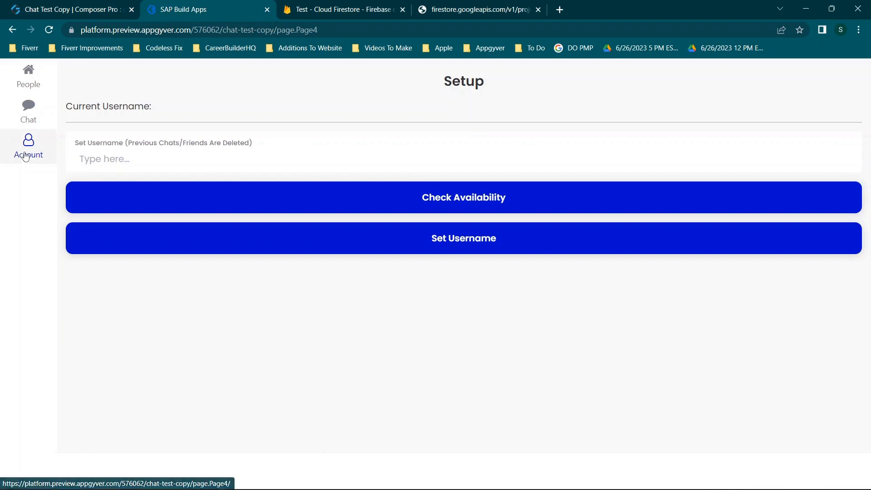
mouse_move(320, 199)
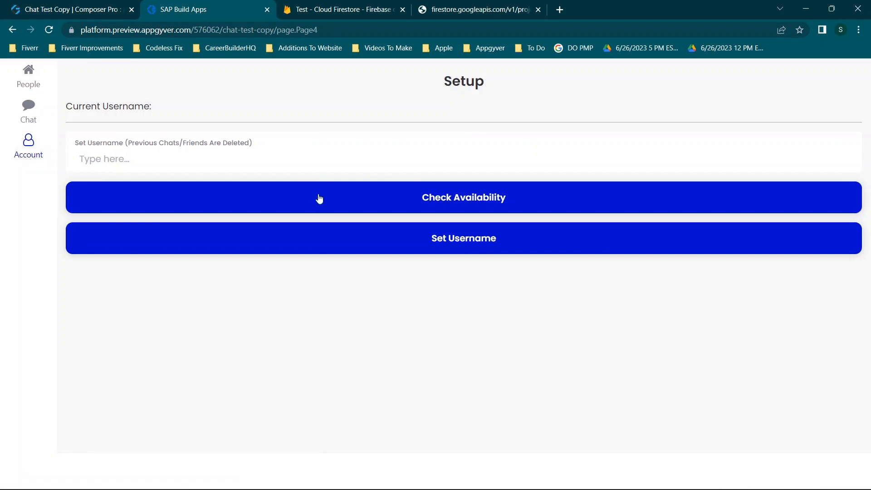
mouse_move(463, 239)
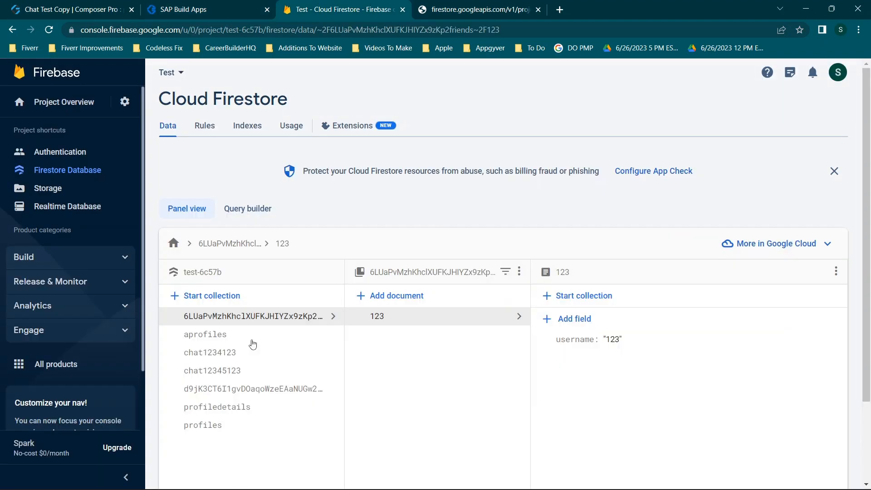
mouse_move(217, 406)
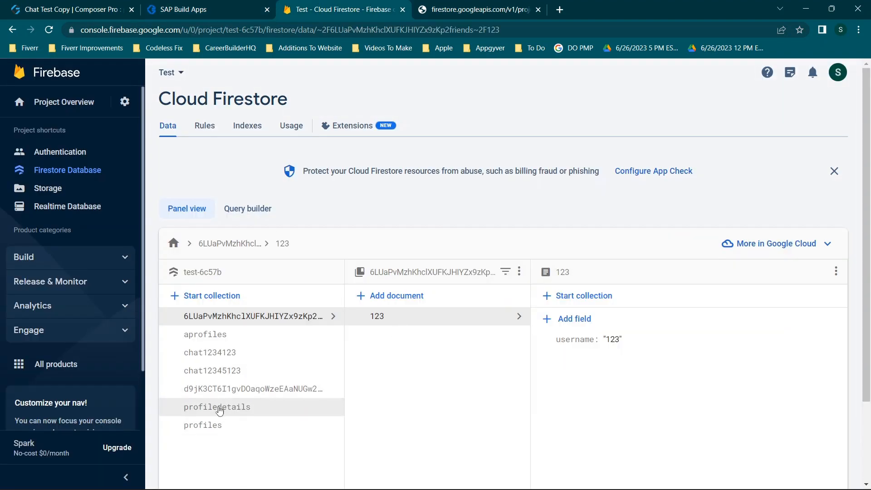
Browse the Firestore profiles collection's stored usernames and return to the app preview
click(202, 424)
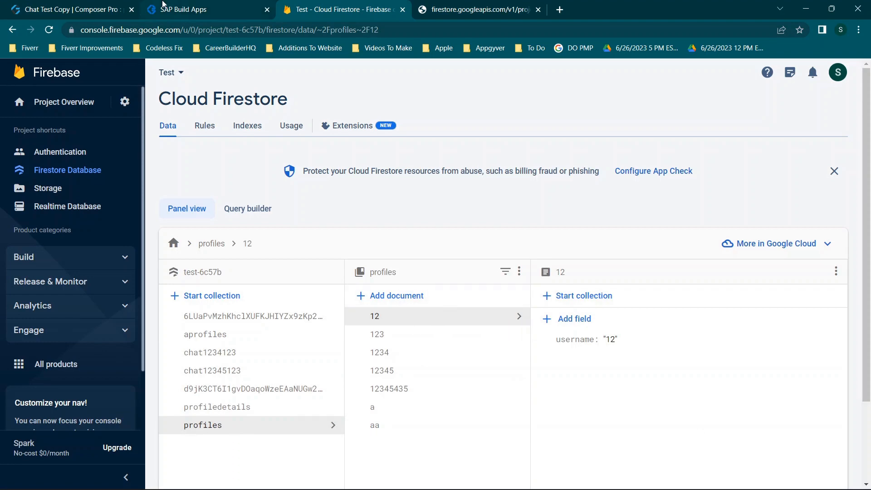
click(191, 9)
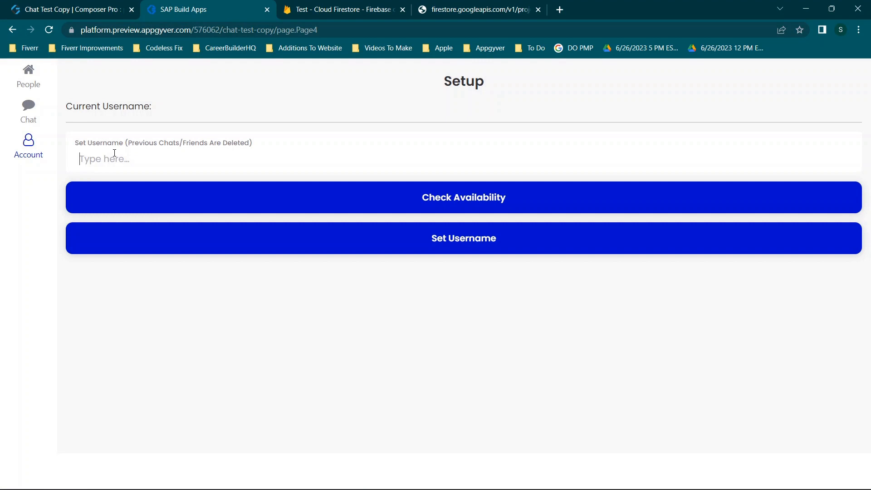
Attempt to set the username 'jdsbkfds', getting an error, and bring up the developer tools
text(jdsbkfds)
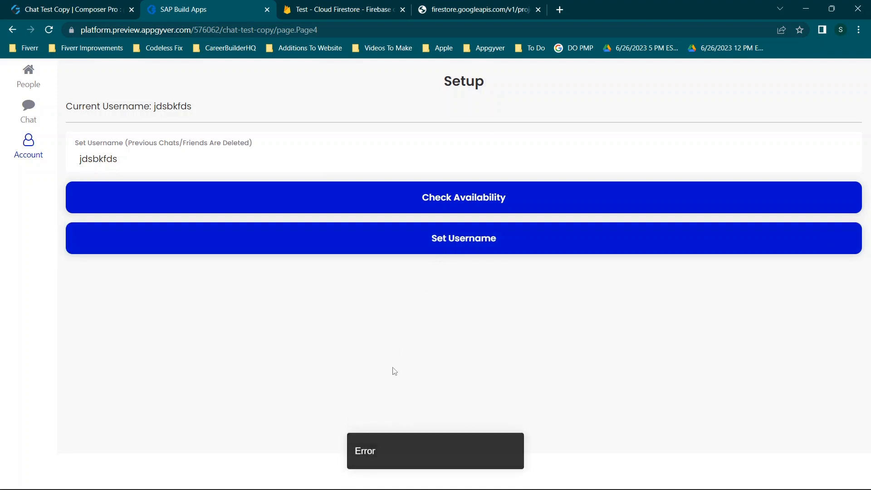
mouse_move(394, 450)
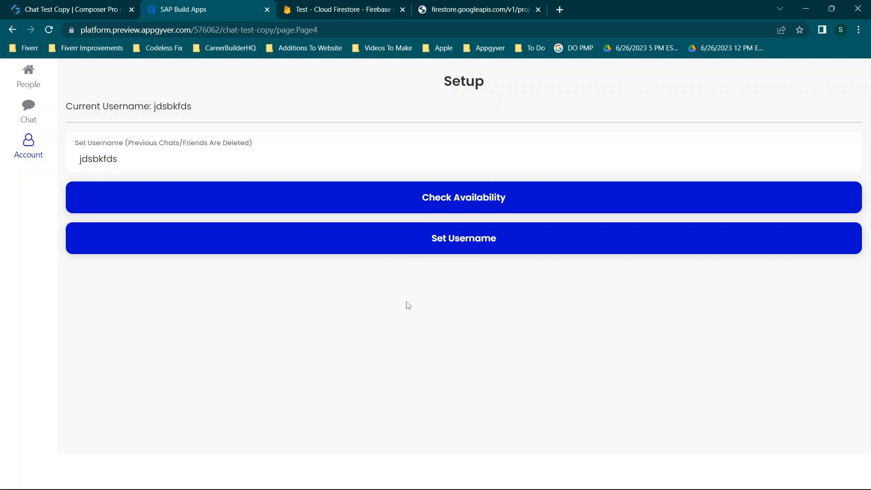
key(F12)
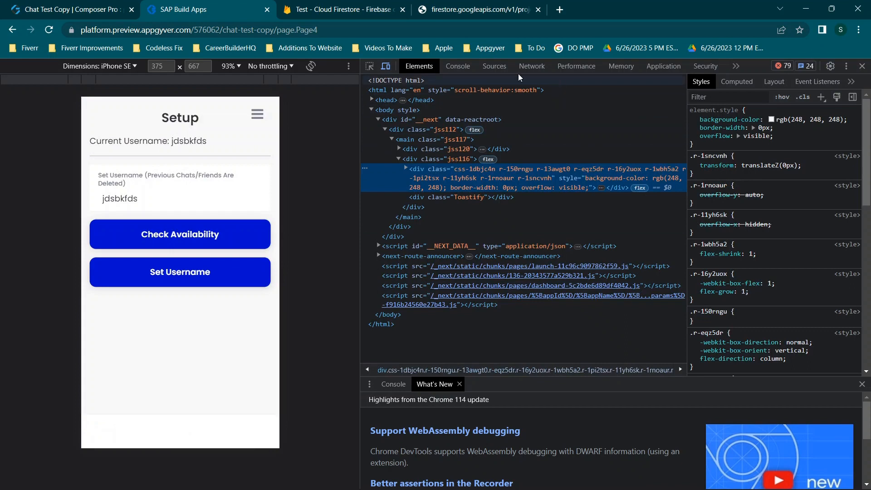
Clear the Network log and re-record so the failing 403 jdsbkfds and profiledetails requests show up fresh
click(100, 66)
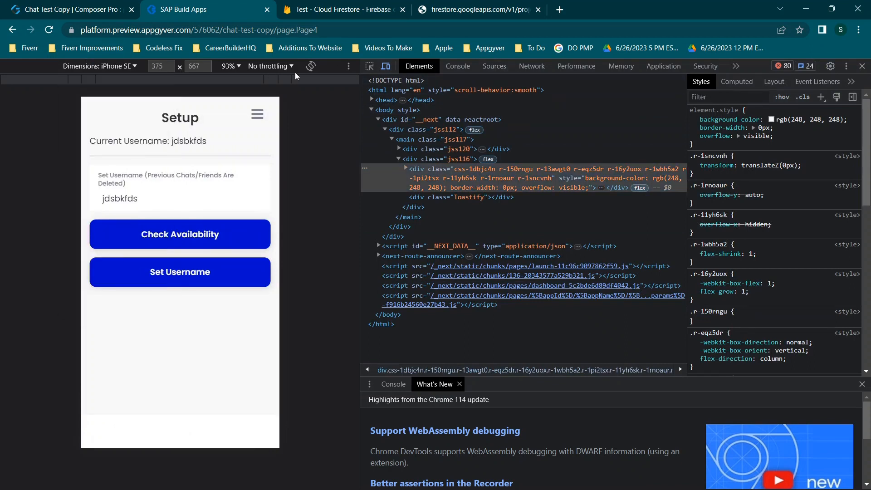
mouse_move(620, 66)
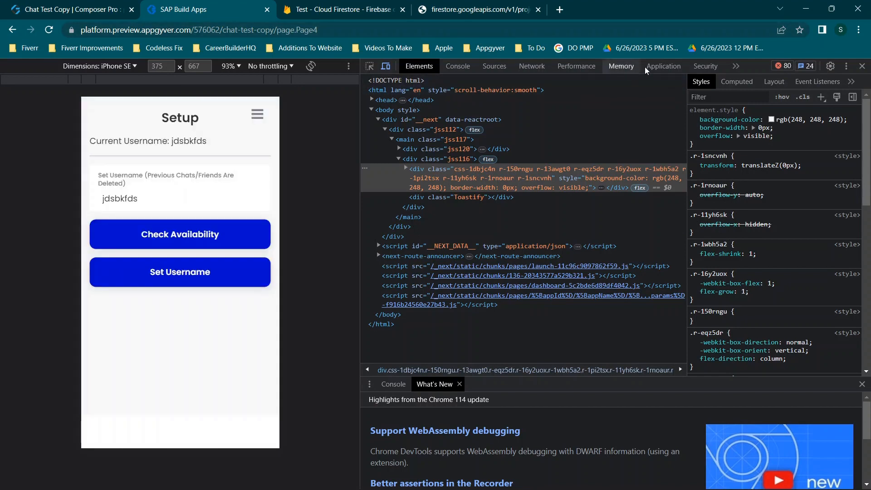
mouse_move(576, 66)
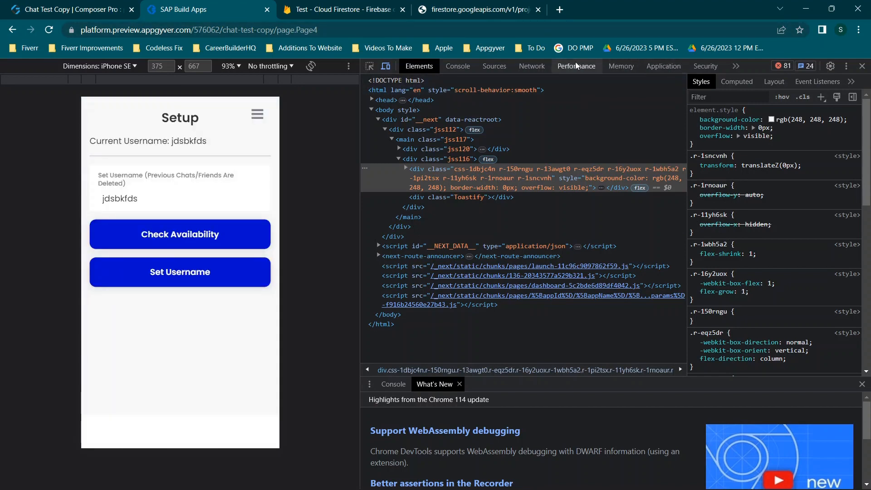
click(531, 66)
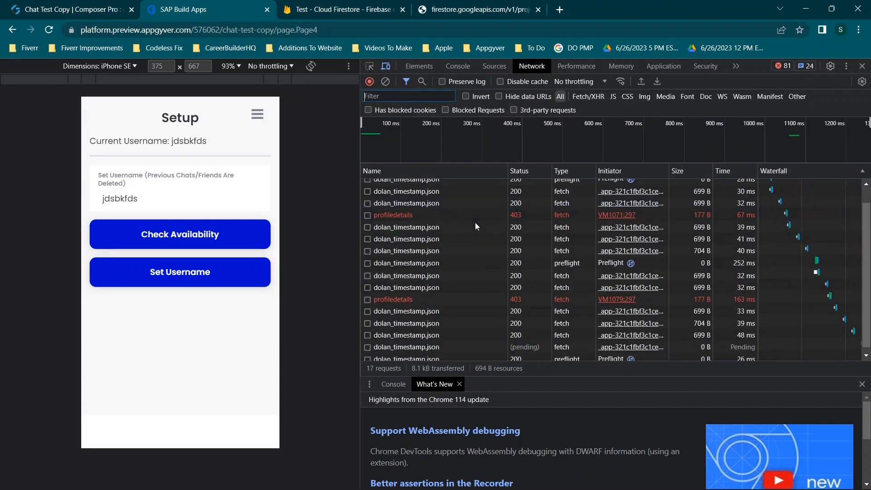
mouse_move(474, 226)
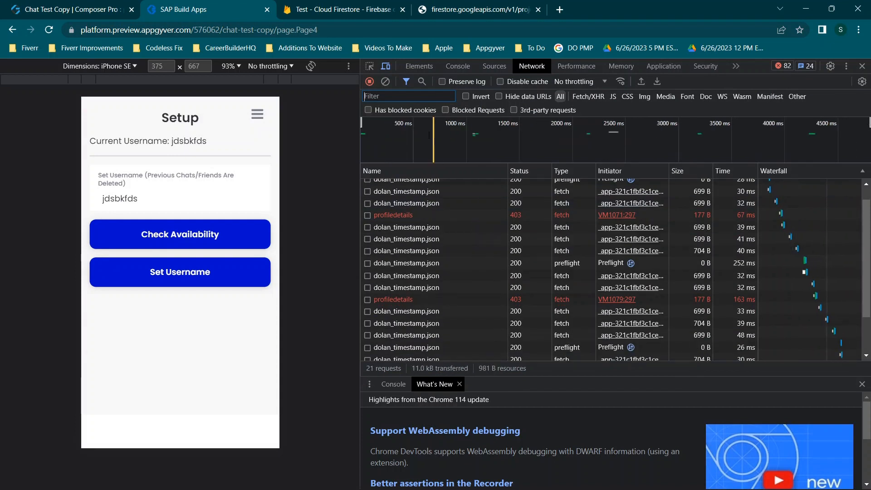
click(384, 80)
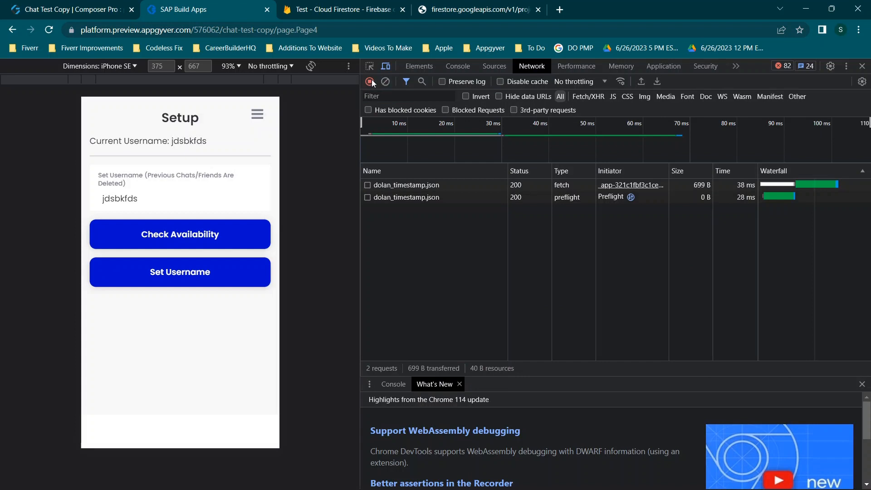
click(369, 80)
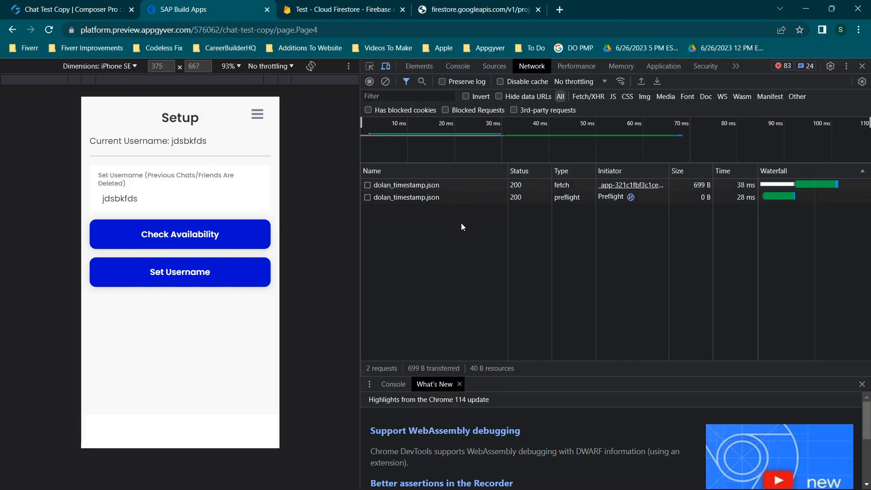
mouse_move(423, 213)
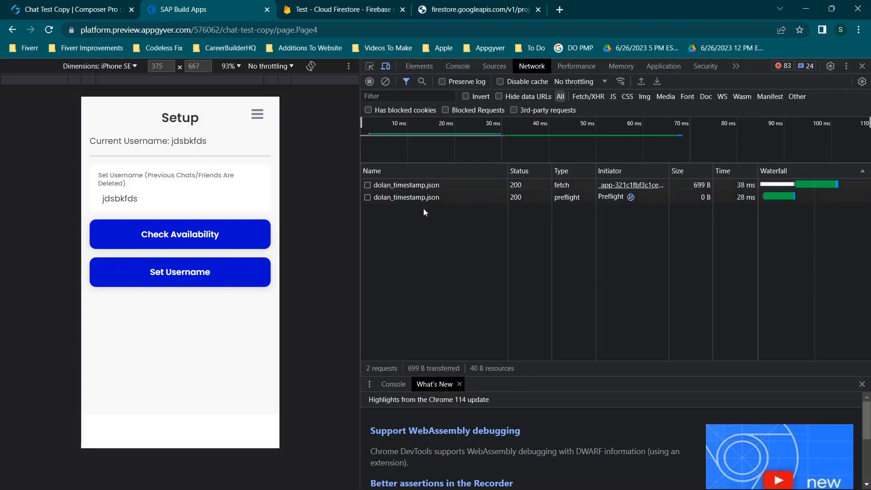
click(386, 82)
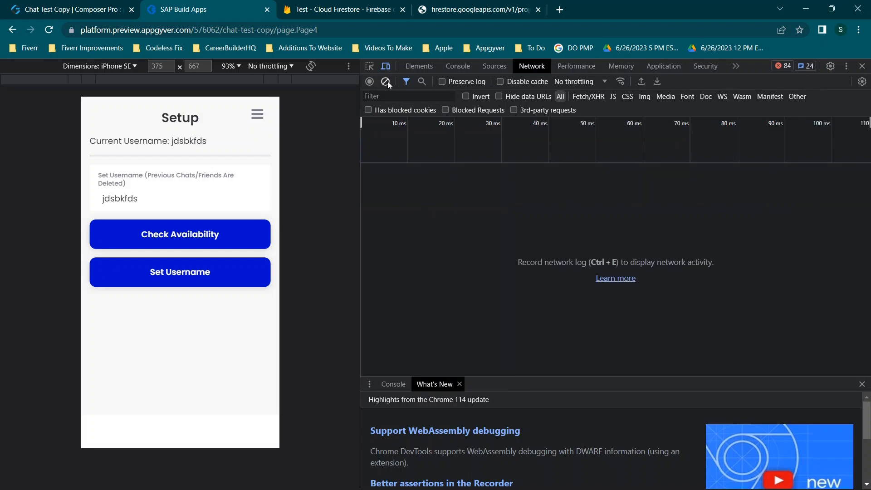
click(368, 82)
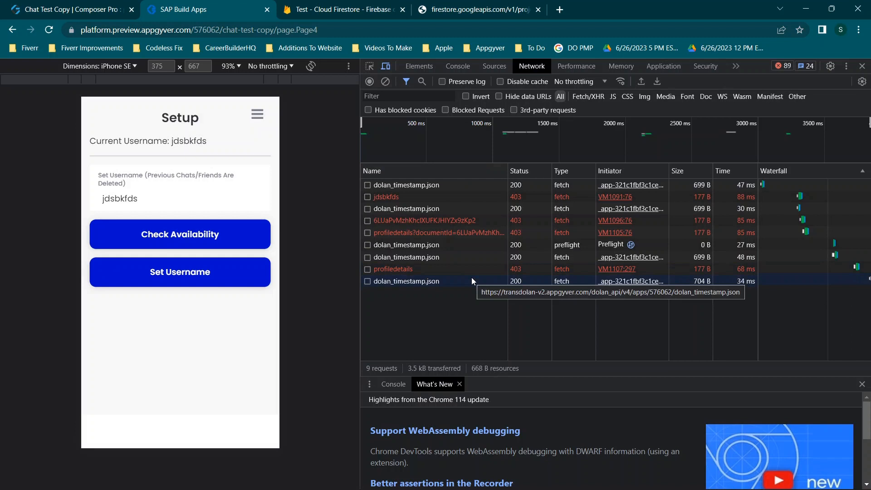
mouse_move(416, 209)
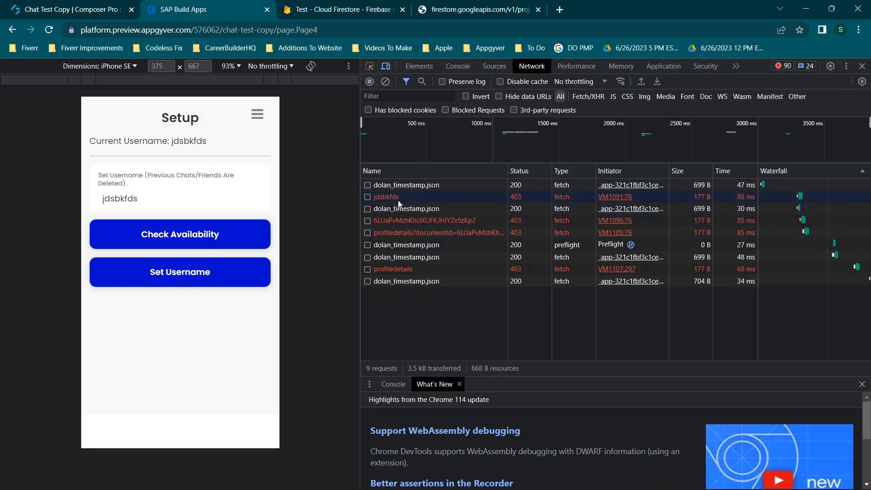
Inspect the failed requests' previews, revealing the 403 PERMISSION_DENIED errors
click(385, 197)
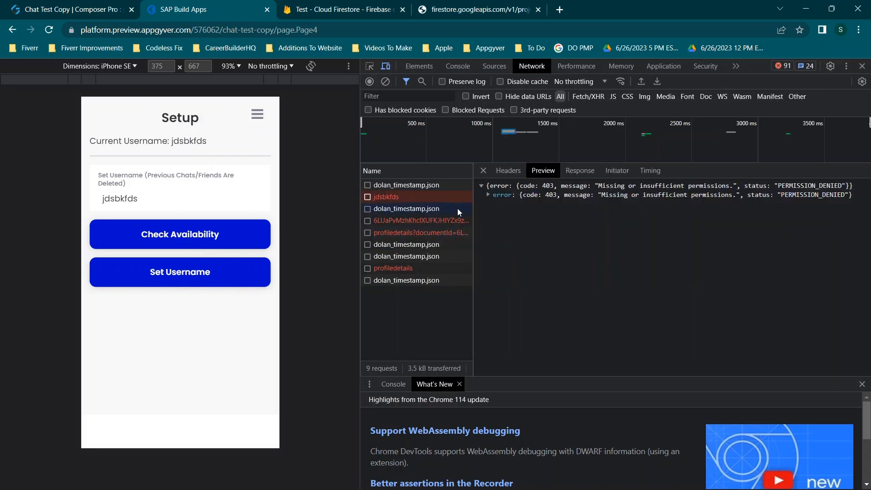
mouse_move(413, 220)
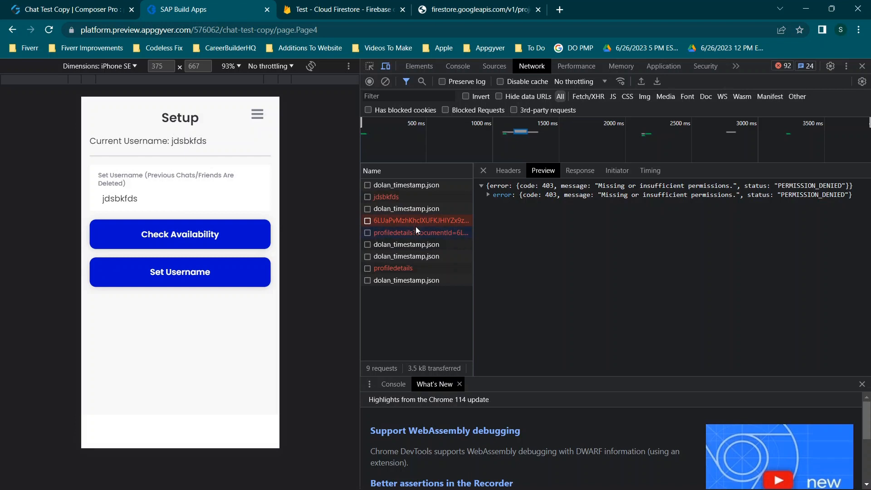
click(392, 267)
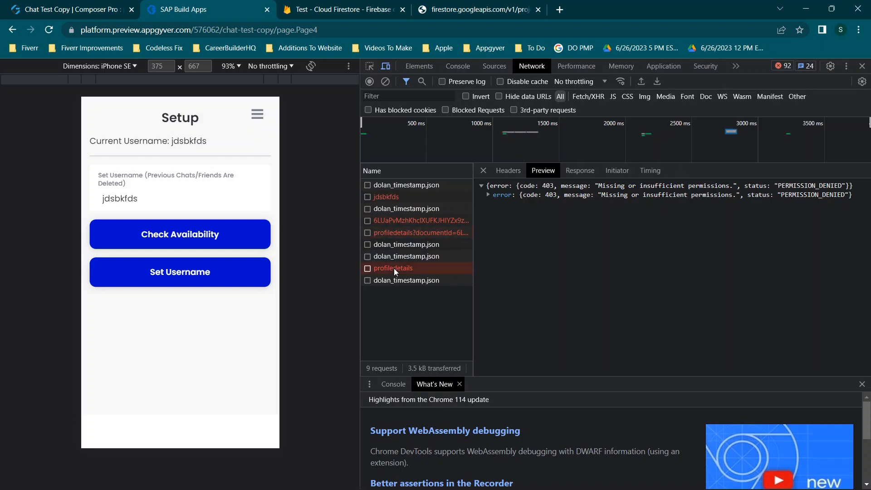
mouse_move(577, 185)
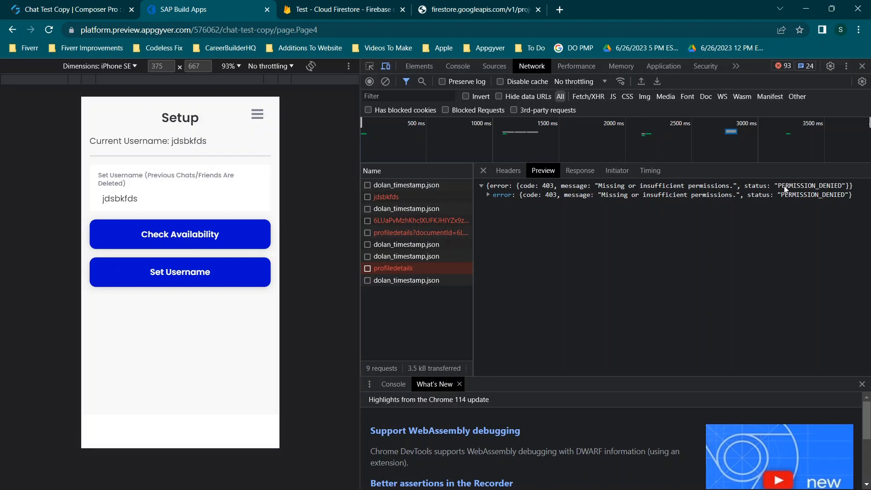
click(385, 196)
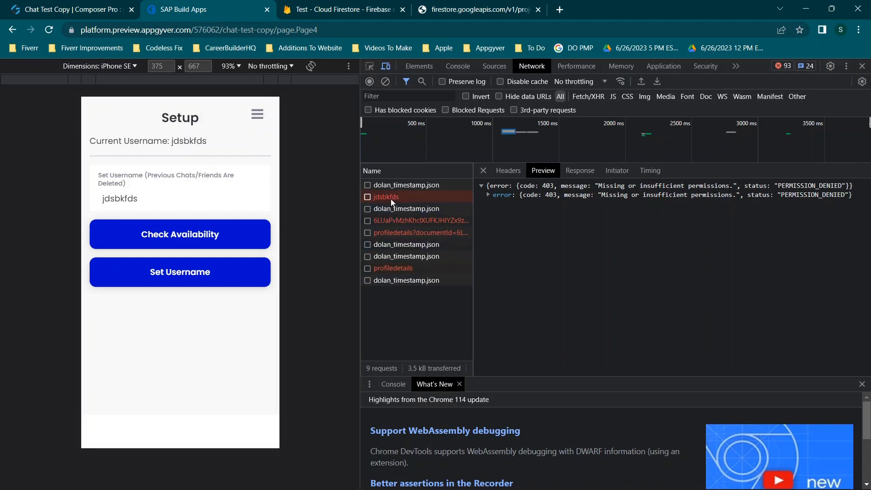
click(417, 220)
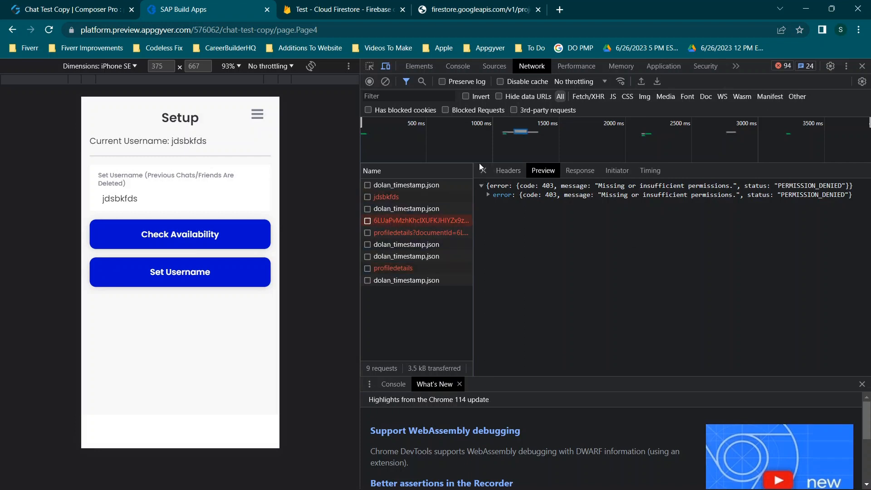
Review the headers of the jdsbkfds GET and the failing profiledetails POST request
click(417, 232)
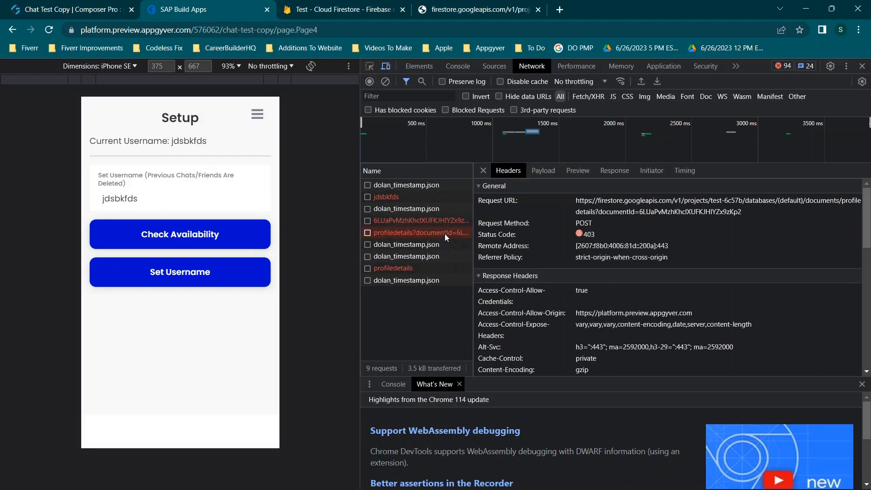
click(386, 197)
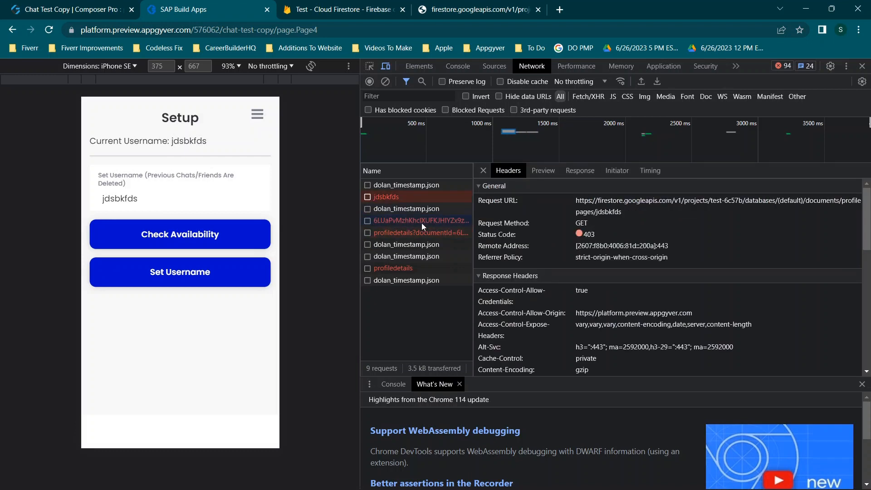
click(417, 232)
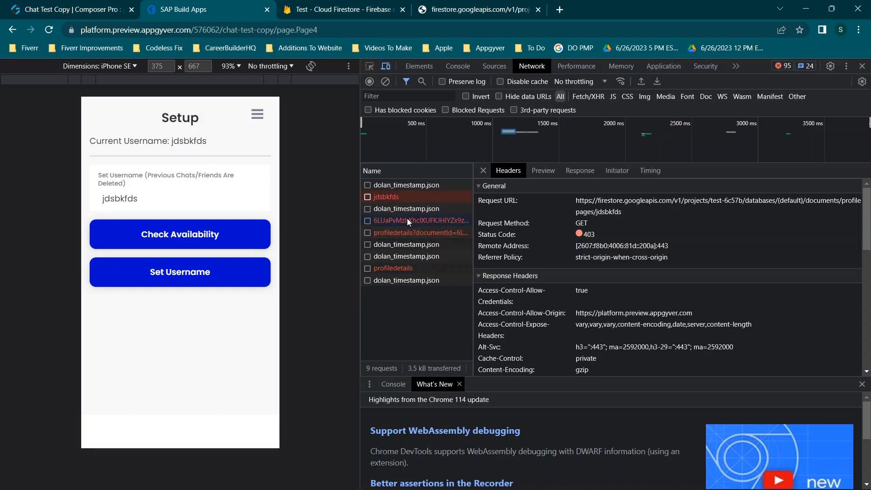
click(418, 233)
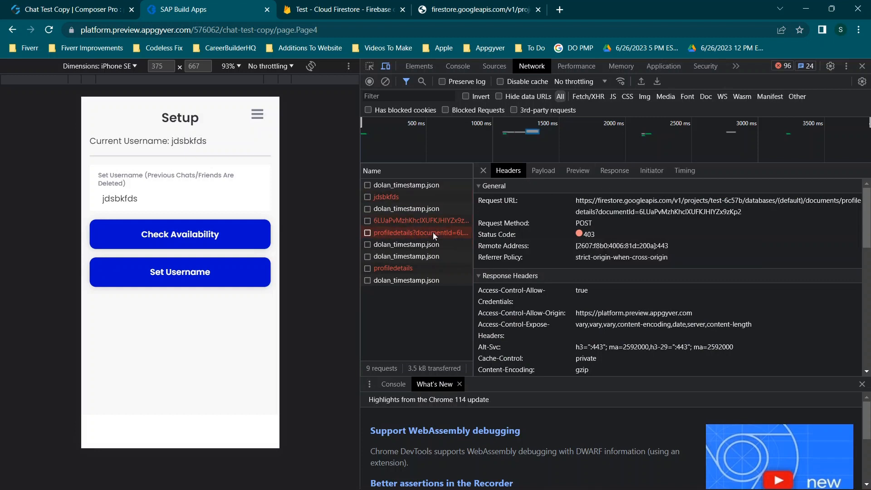
Check the POST payload sending username 'jdsbkfds' and its raw 'Missing or insufficient permissions' 403 response
click(542, 171)
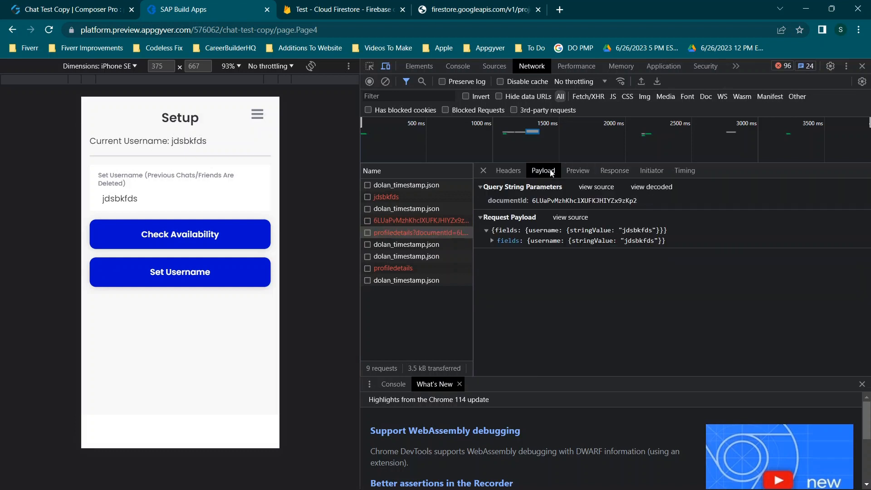
click(492, 240)
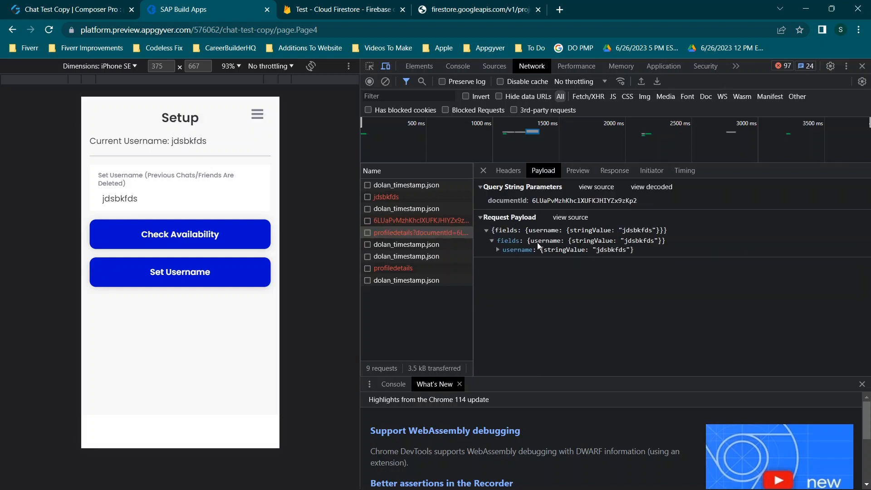
mouse_move(633, 254)
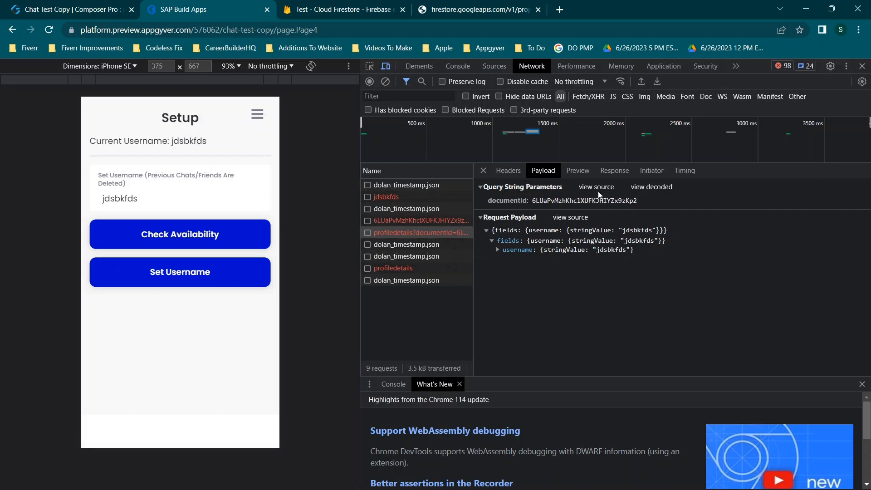
mouse_move(620, 207)
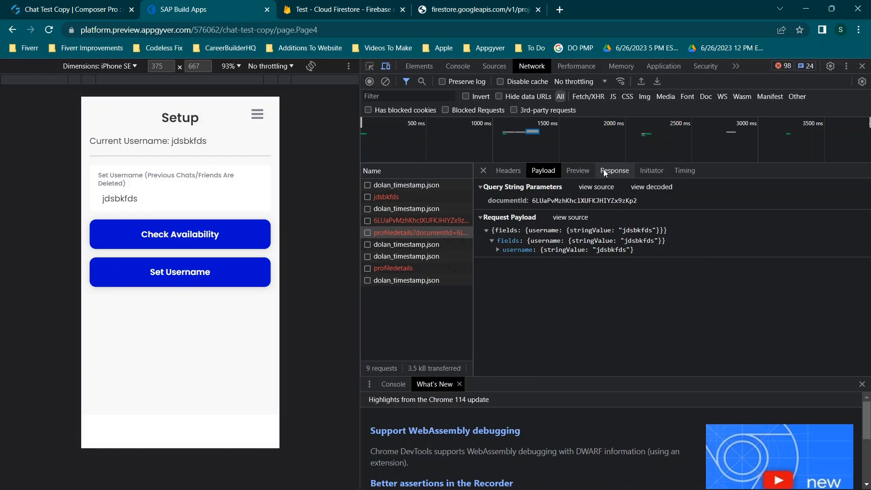
click(614, 171)
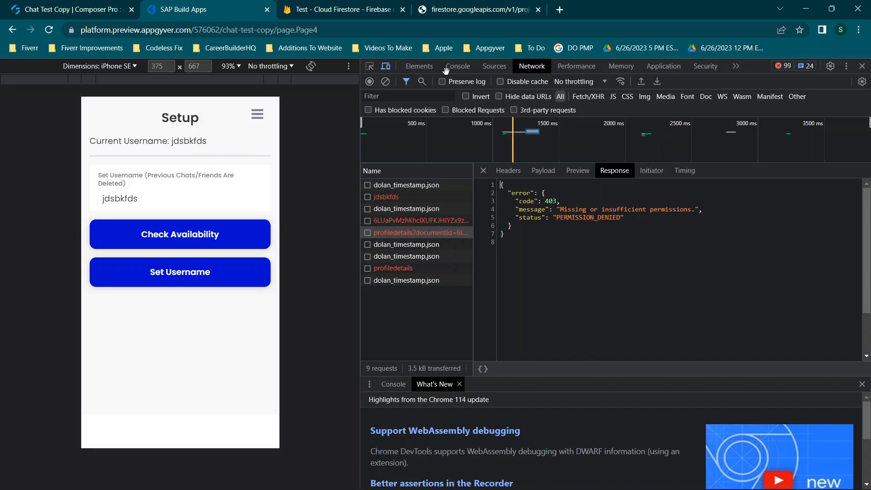
Change the Firestore rule to 'allow read, write: if true' and publish it
click(343, 9)
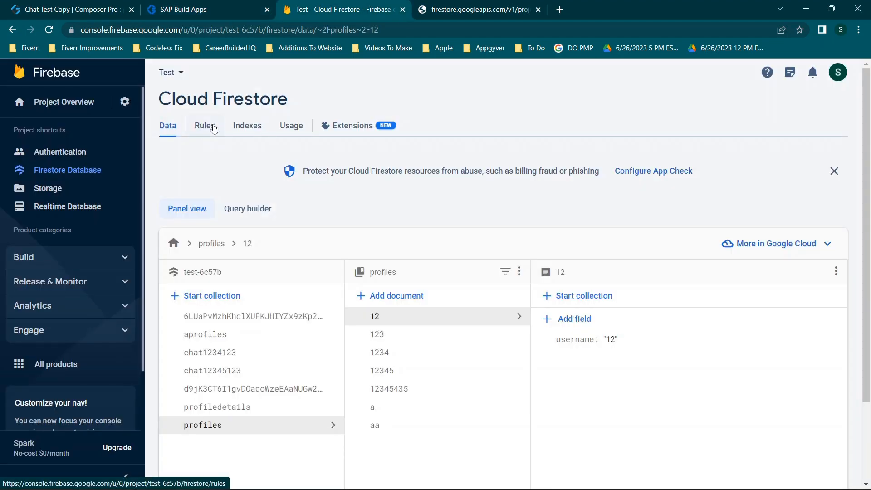
click(204, 125)
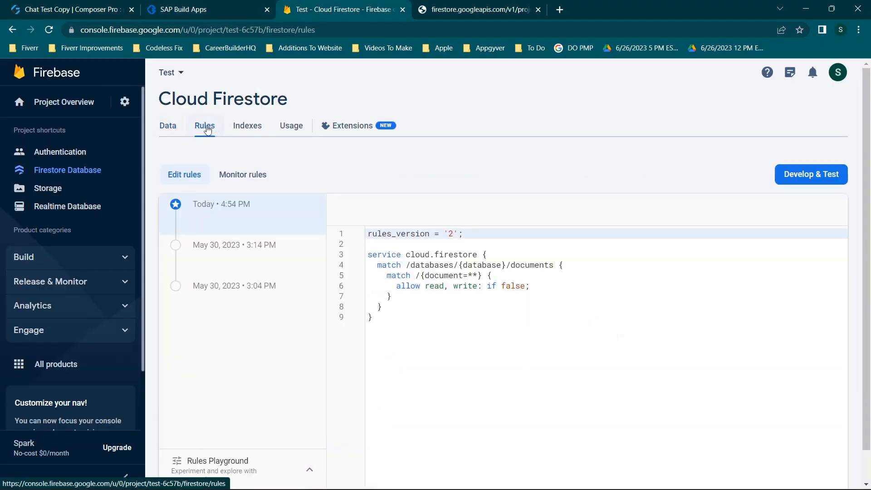
click(521, 285)
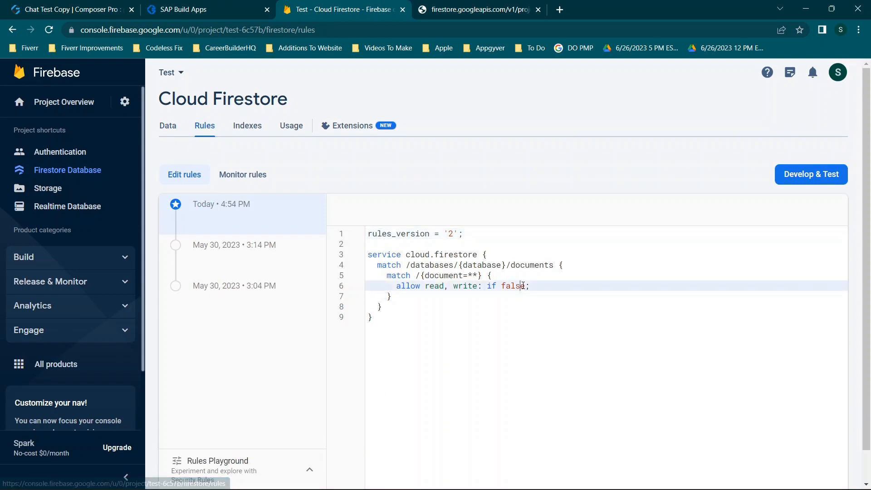
key(Backspace)
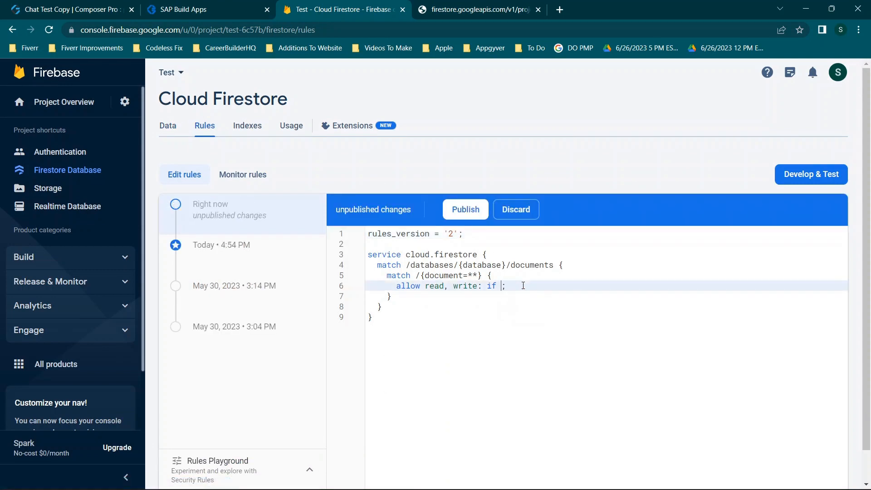
text(true)
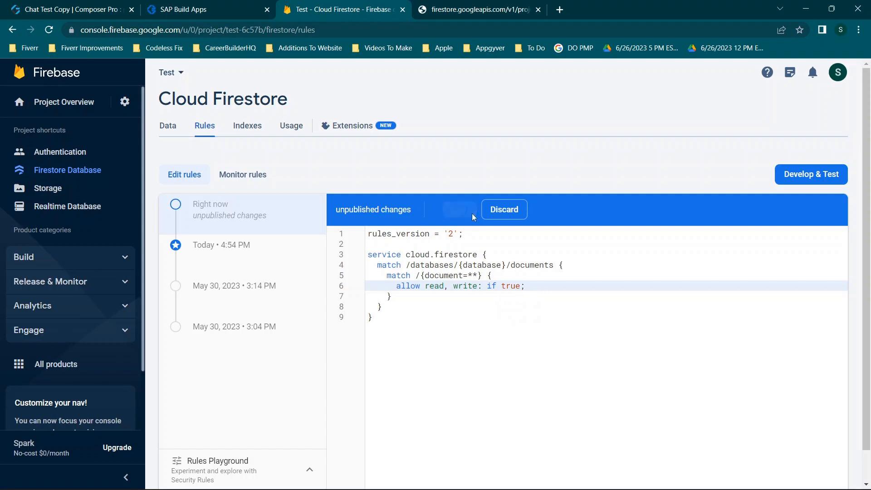
click(189, 9)
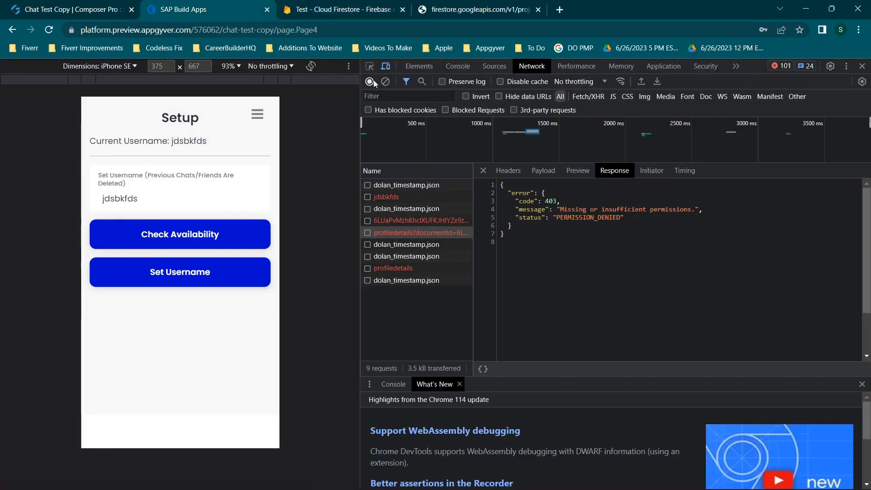
Retry saving the username with open rules, clear the log, and change the username to 'jdsbkfdss'
click(386, 82)
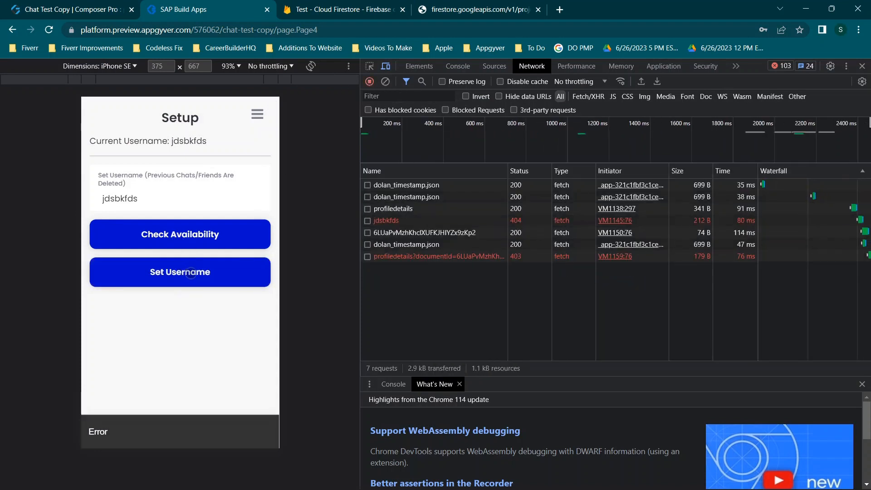
click(180, 271)
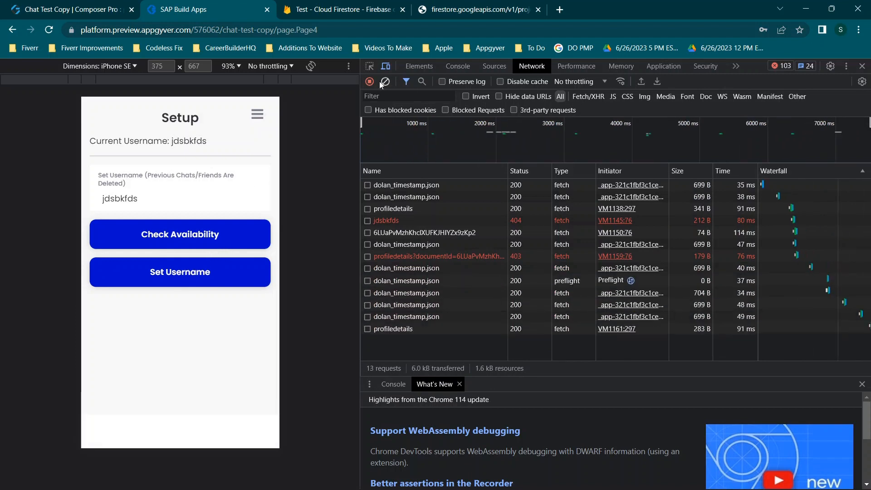
click(384, 82)
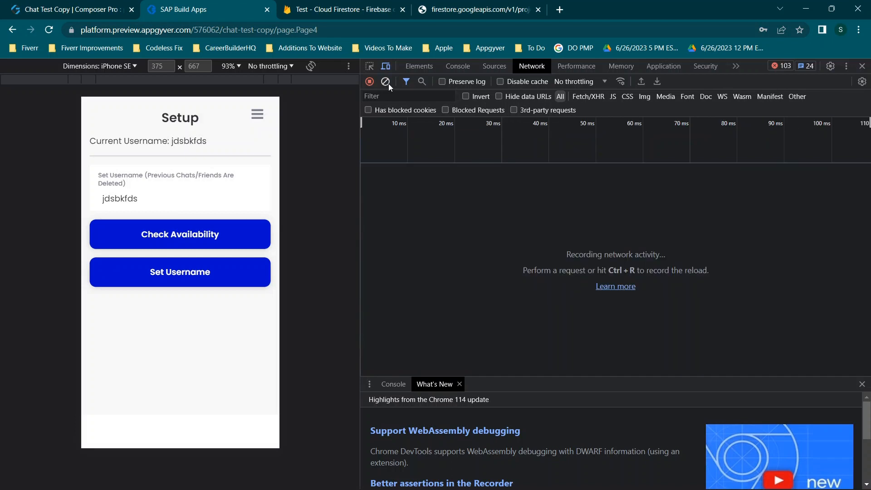
click(180, 234)
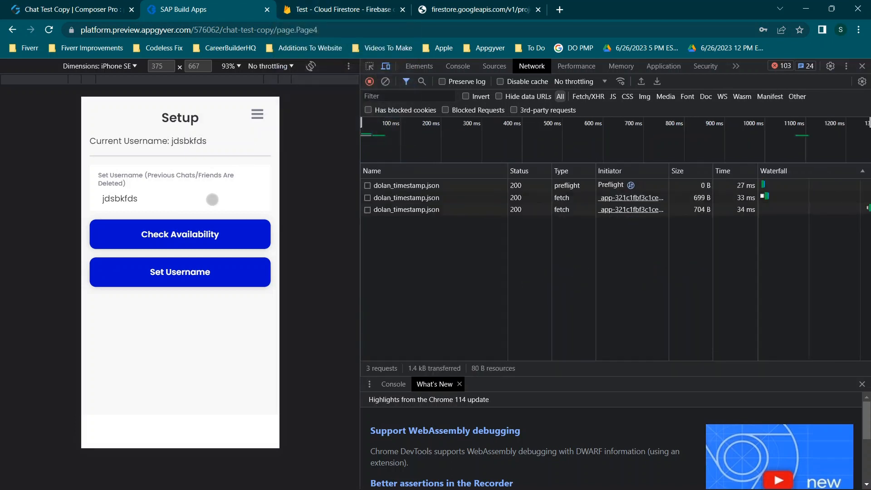
text(s)
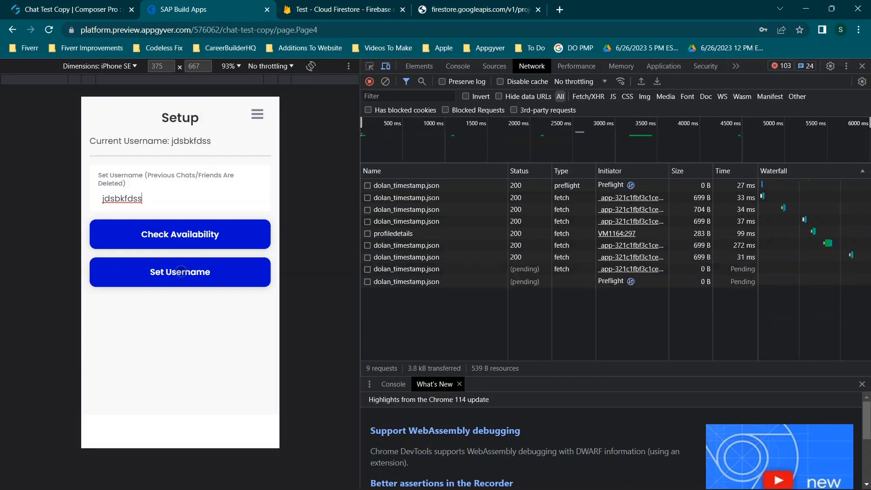
Submit username jdsbkfdss and inspect the profiledetails response and the DELETE of the old document
click(179, 271)
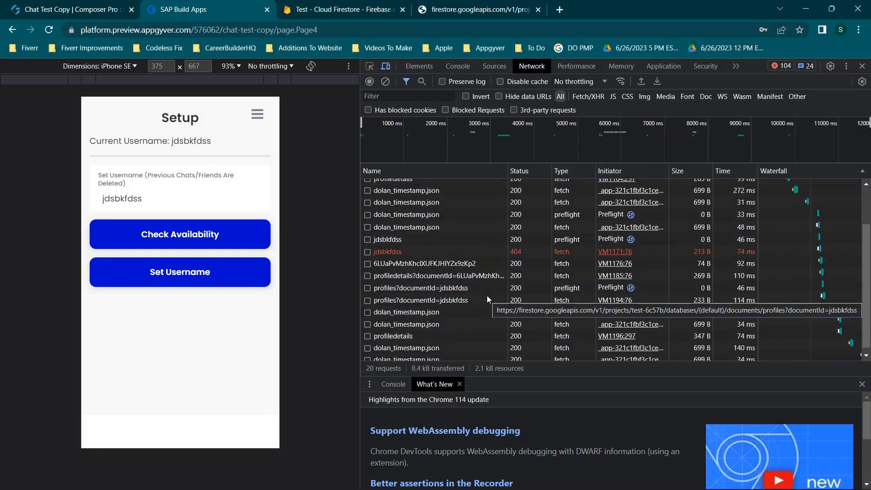
click(394, 333)
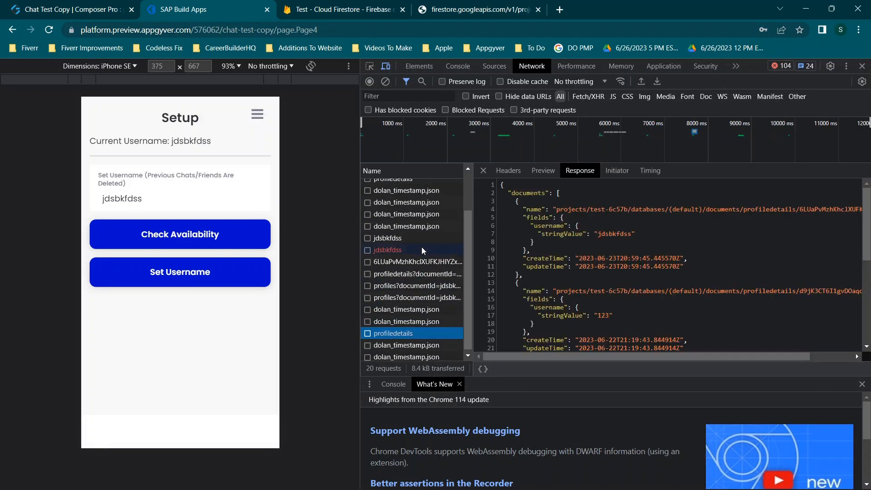
click(507, 170)
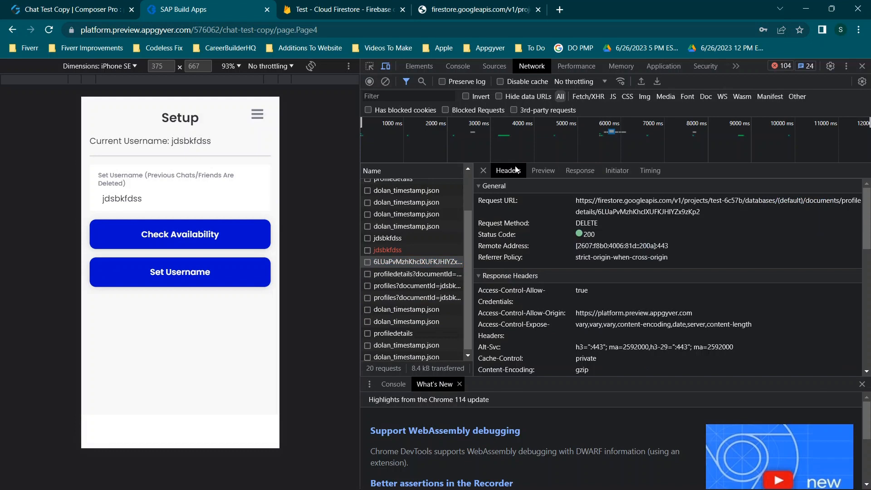
Inspect the POST creating profiledetails and its payload carrying username jdsbkfdss
click(415, 273)
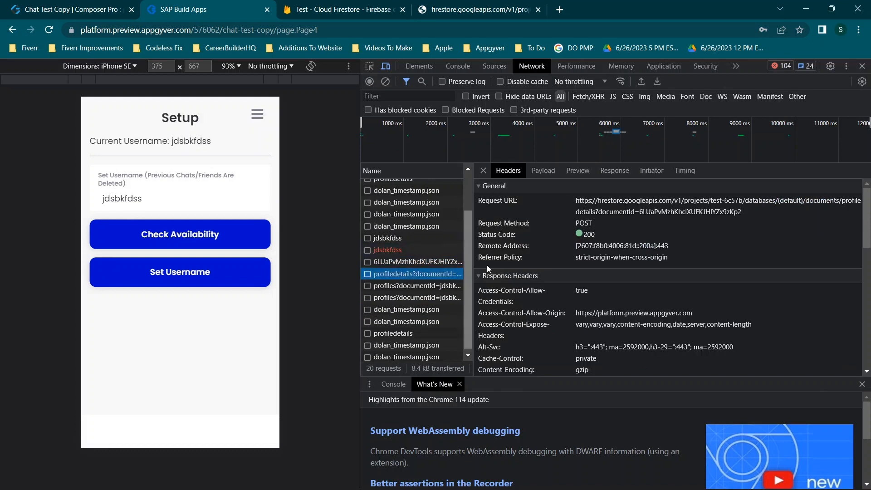
click(542, 170)
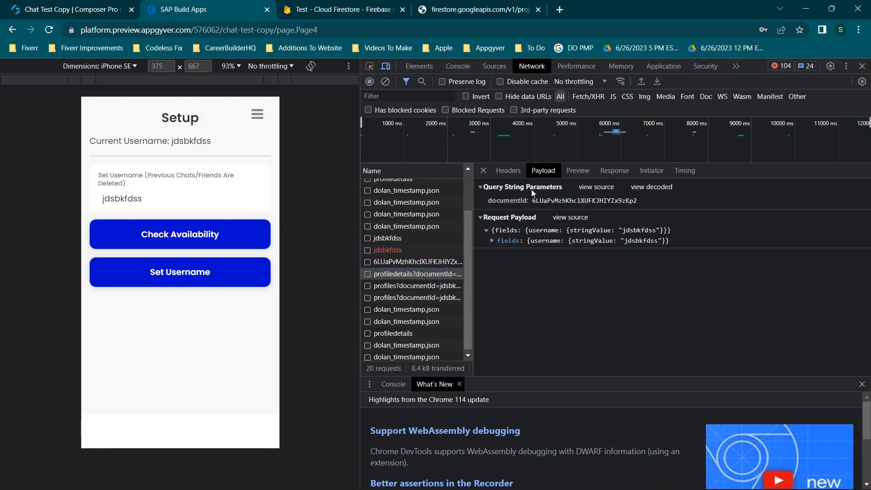
Expand the sent username fields, then verify in Firestore that profiles now holds a jdsbkfdss document
click(491, 241)
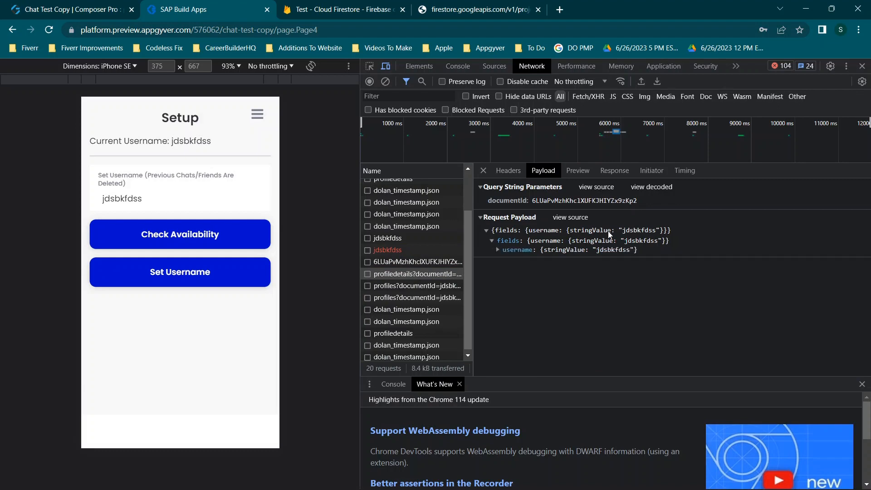
click(342, 9)
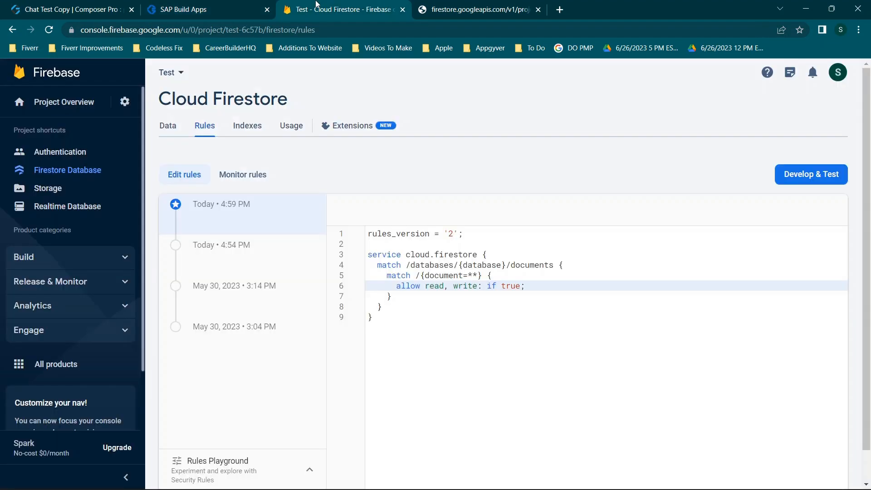
click(167, 125)
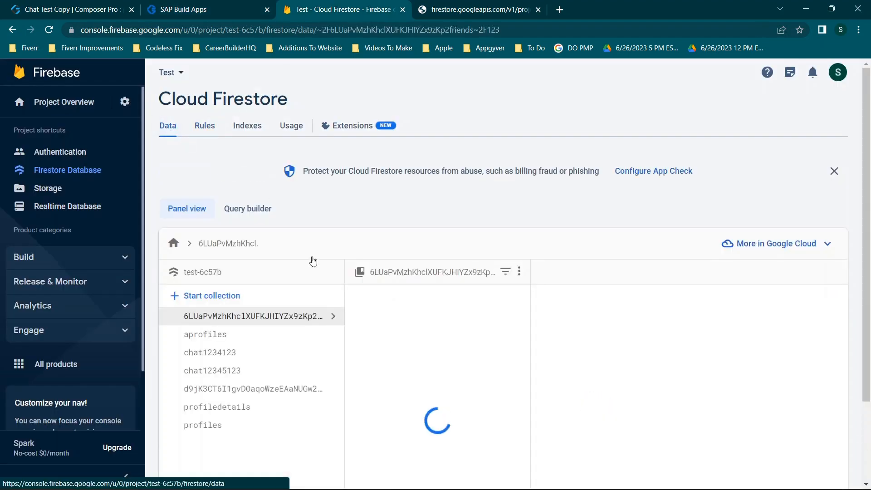
click(202, 425)
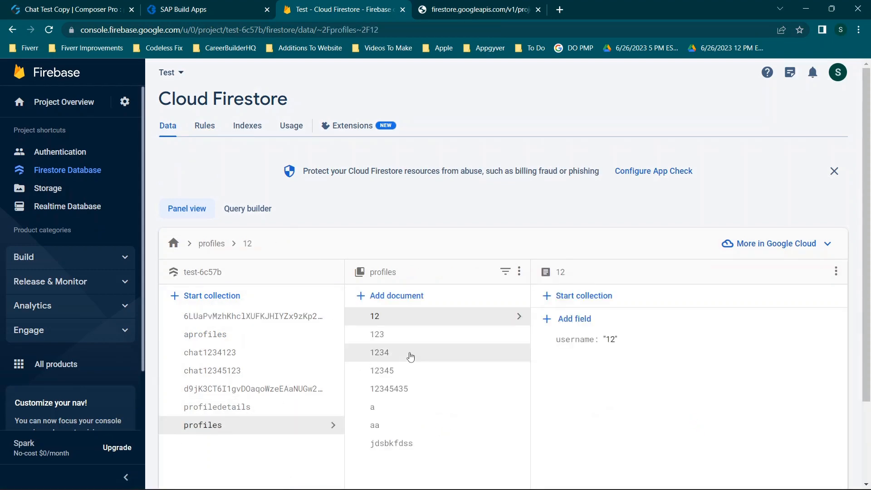
scroll(down, 3)
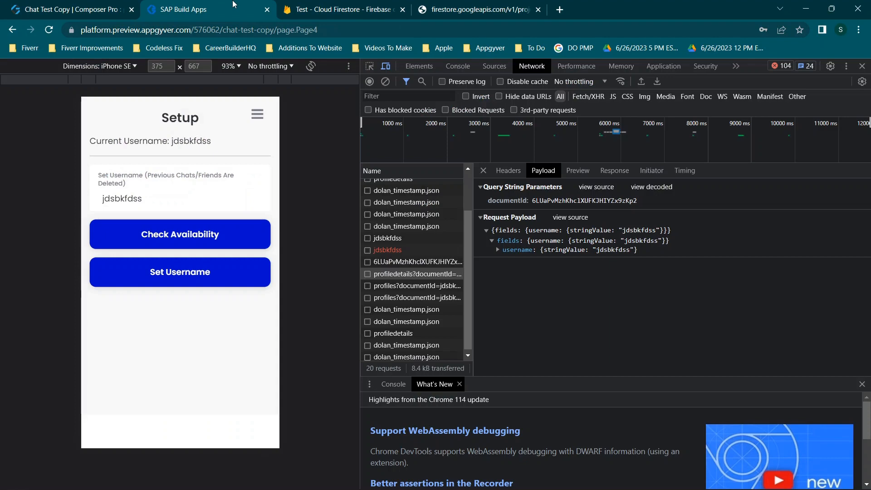
On the Account page variables, change username from Text to an Object with an id property
click(66, 10)
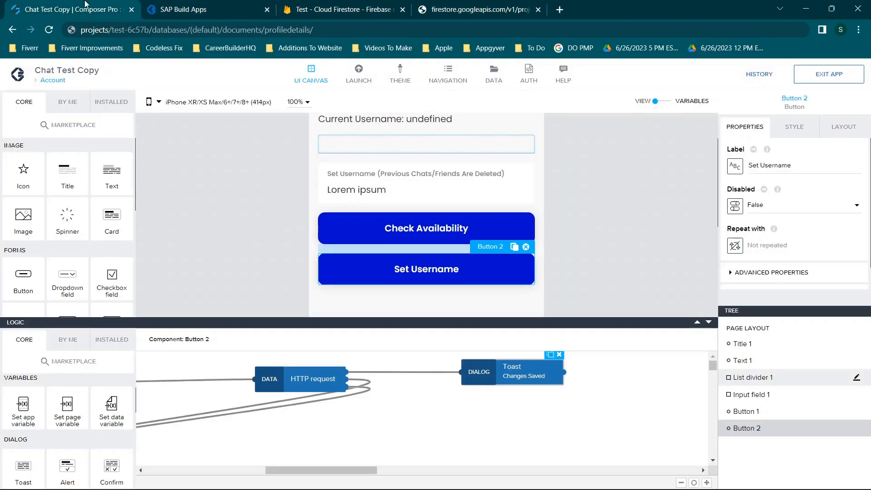
mouse_move(438, 113)
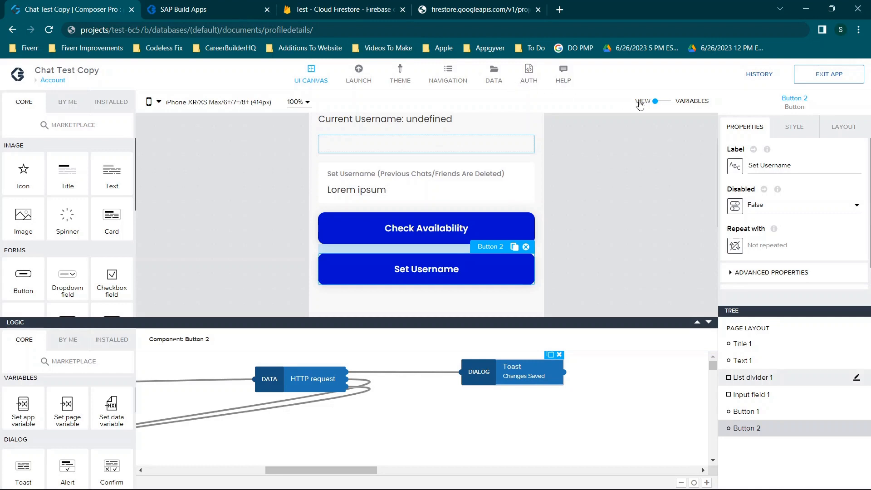
click(660, 101)
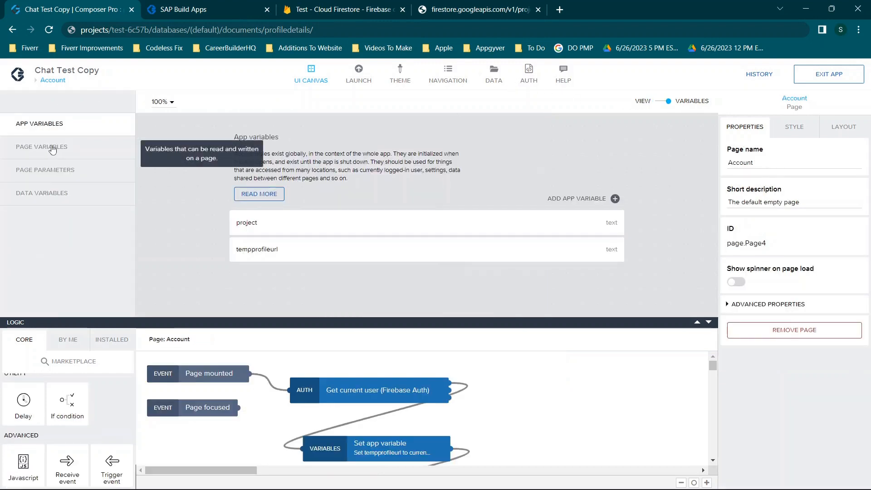
click(41, 147)
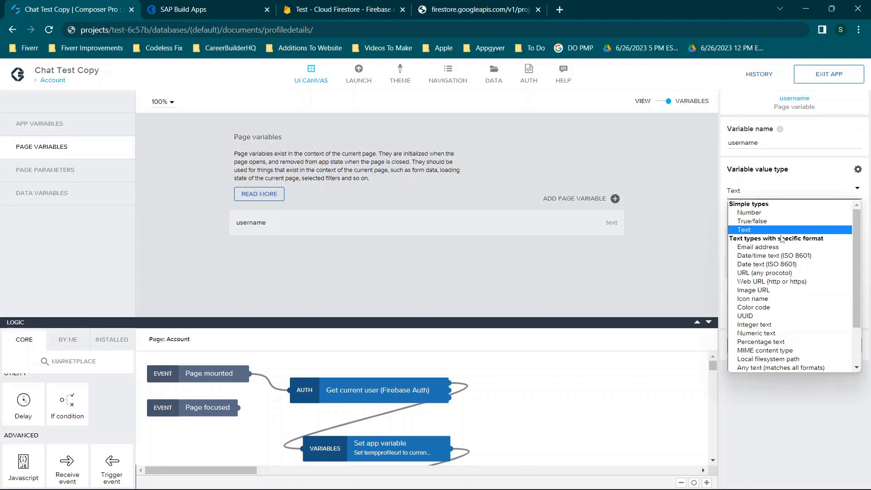
scroll(down, 3)
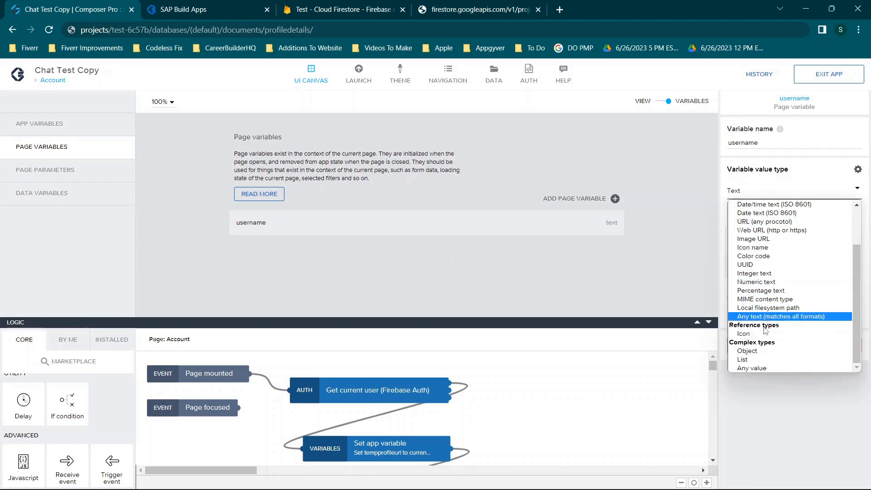
mouse_move(768, 307)
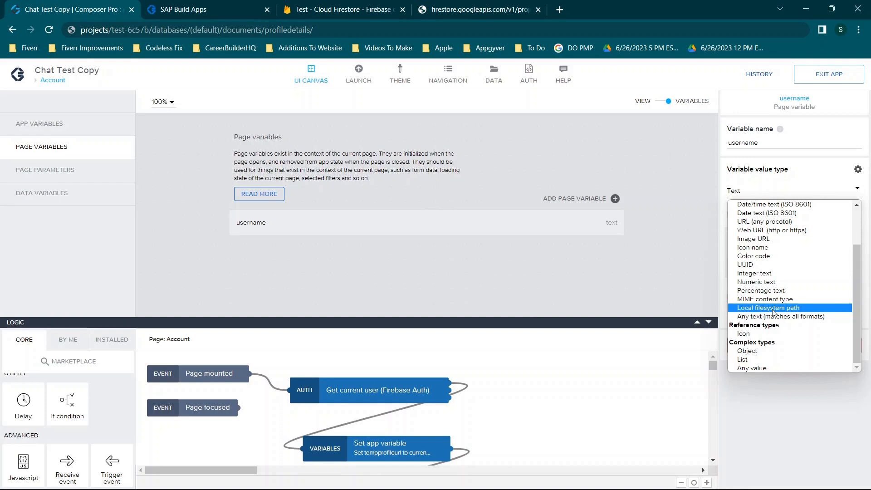
click(746, 350)
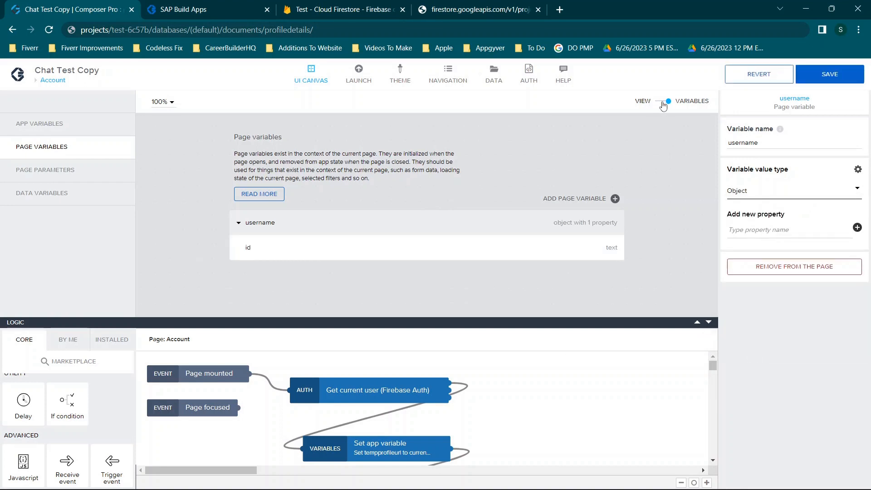
click(660, 100)
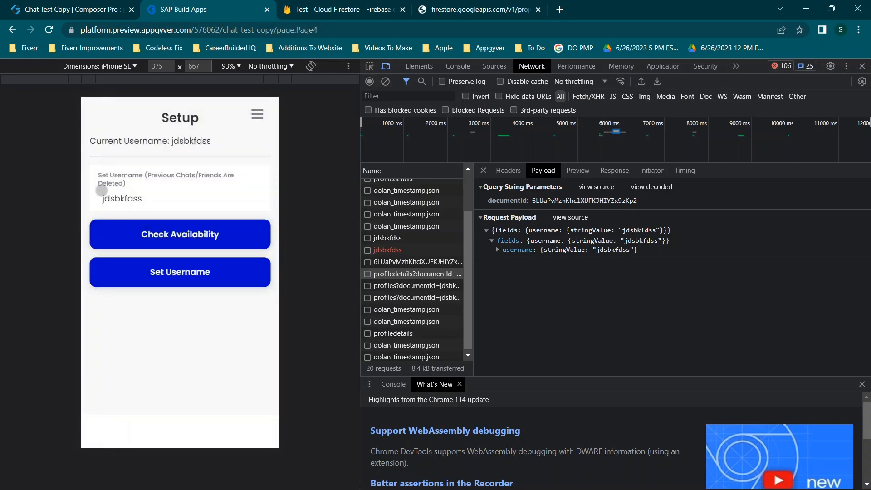
Append dd to make jdsbkfdssdd, clear the network log, submit it and clear the log again
text(dd)
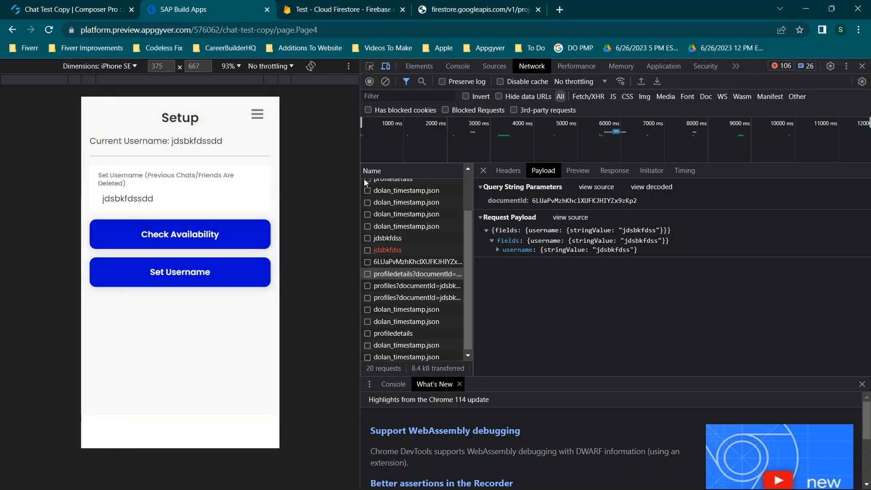
click(369, 81)
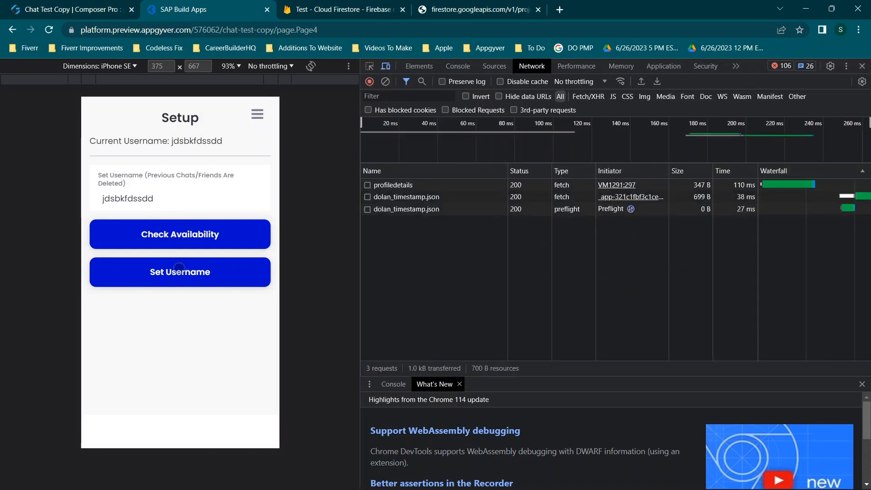
click(179, 272)
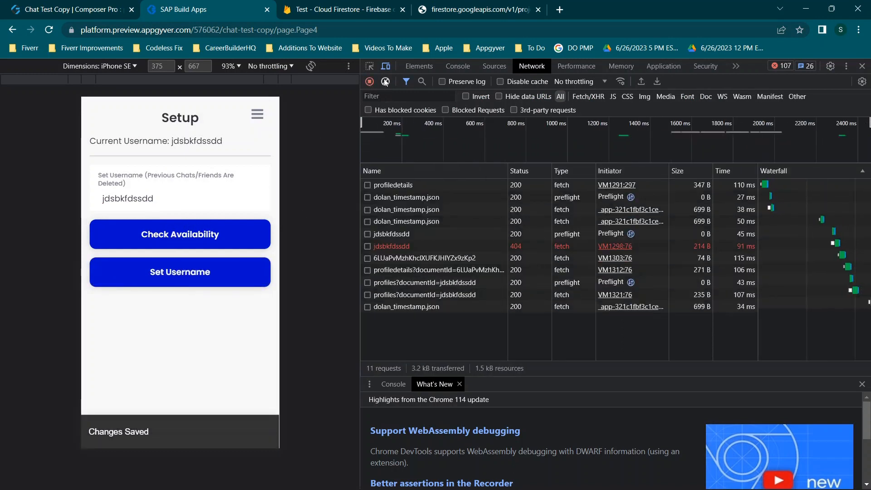
click(385, 81)
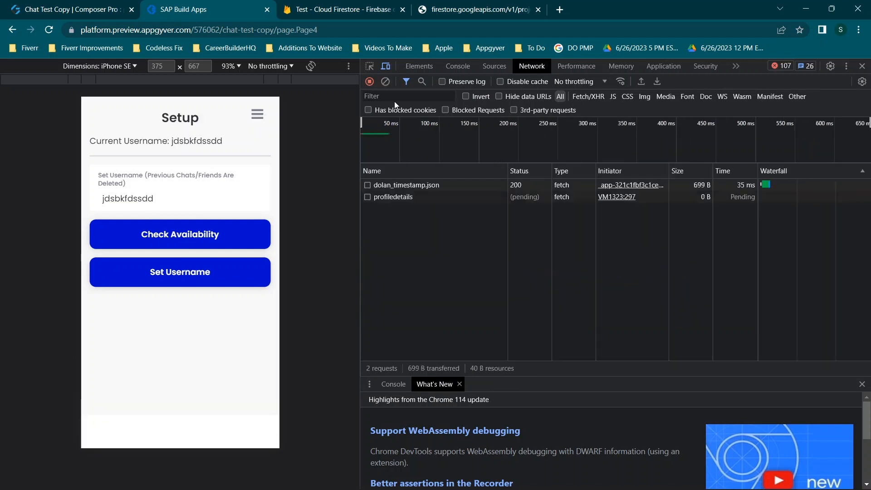
click(180, 234)
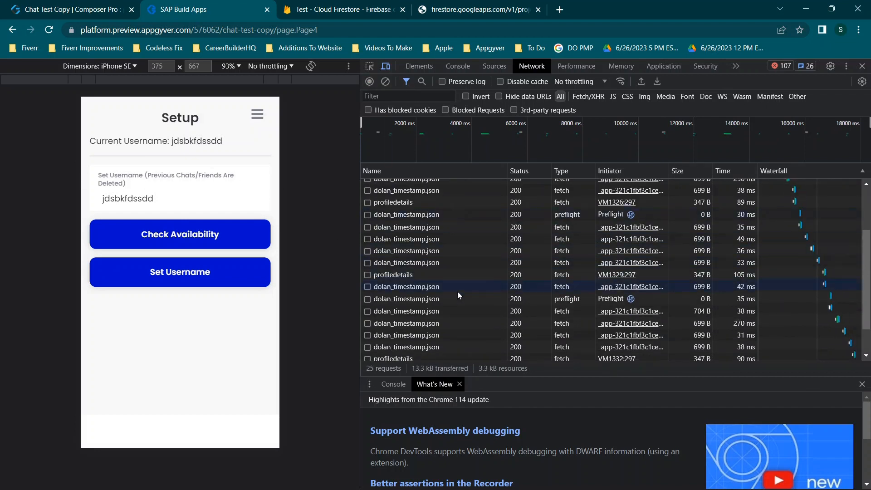
Resubmit jdsbkfdssdd to get the Error toast and inspect the red 404 jdsbkfdssdd request
scroll(down, 3)
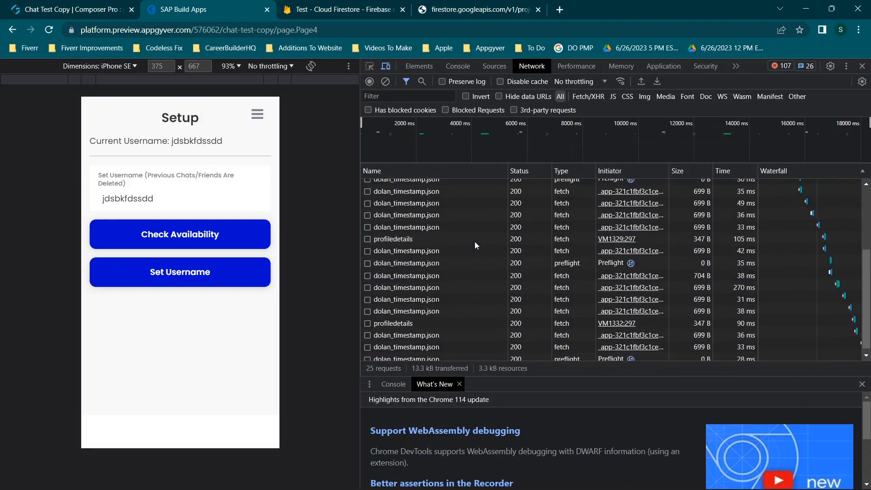
scroll(up, 3)
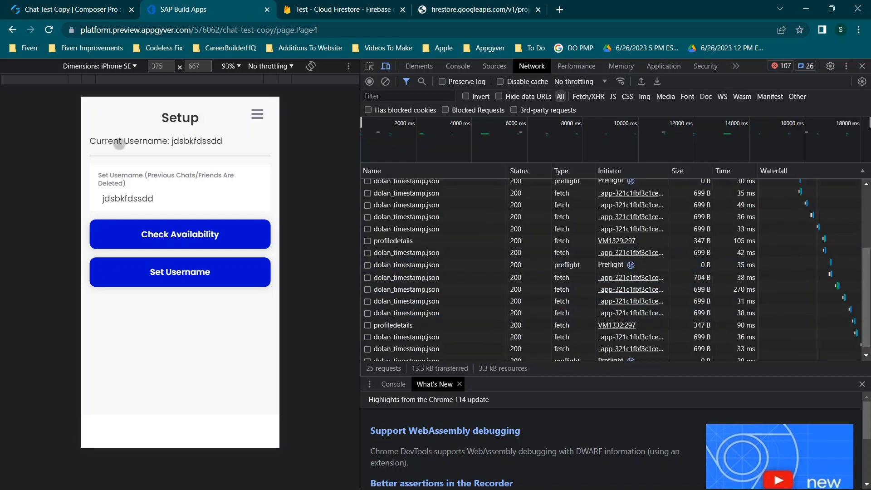
click(386, 82)
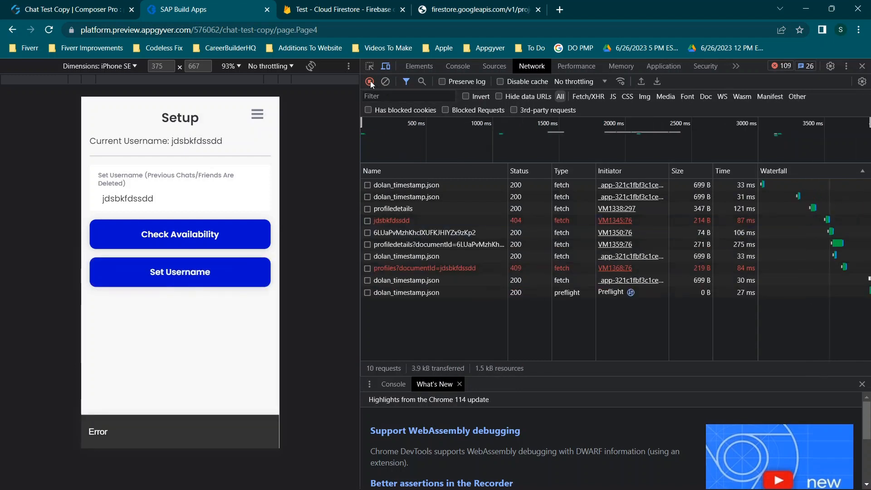
click(390, 220)
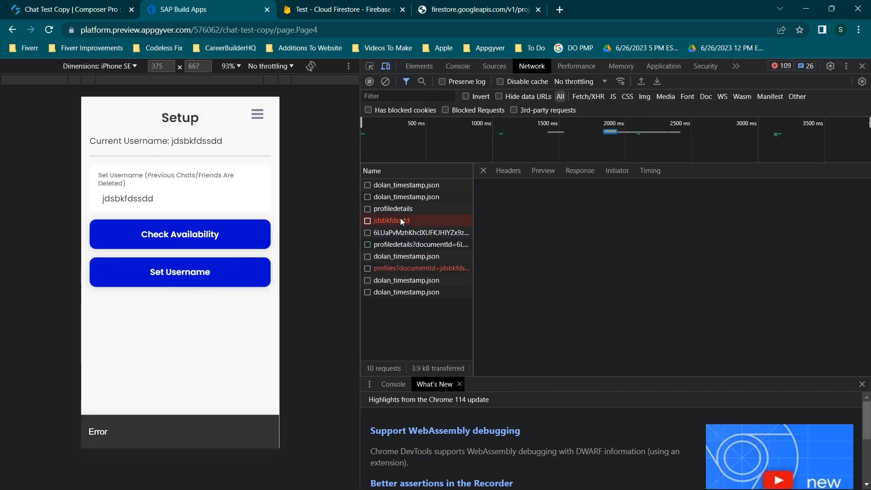
mouse_move(390, 220)
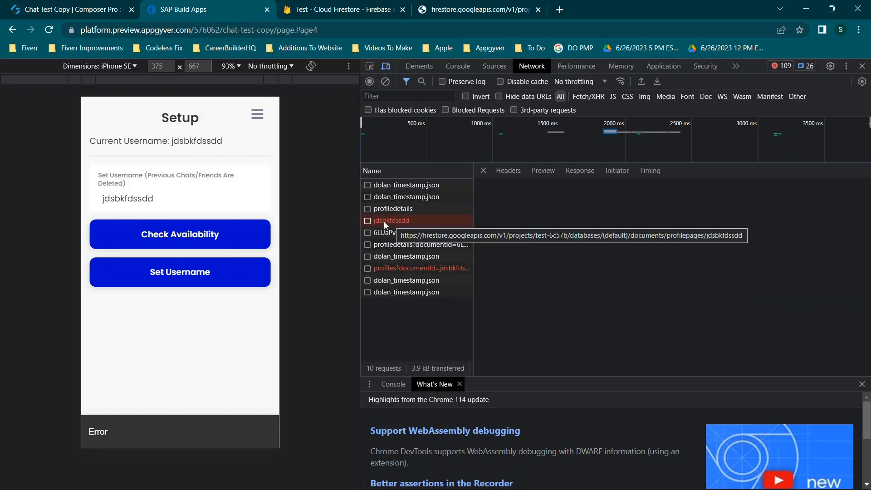
mouse_move(389, 227)
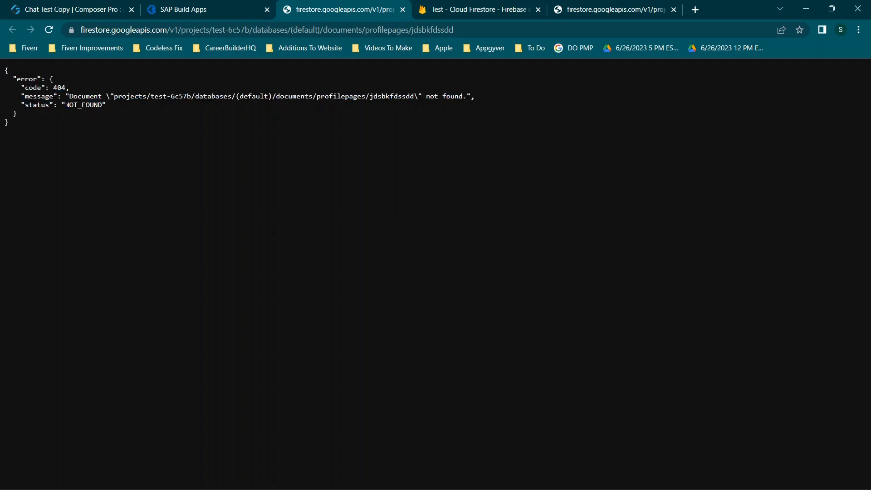
Highlight the 404 NOT_FOUND path profilepages/jdsbkfdssdd, then return to the SAP Build Apps preview
double_click(84, 105)
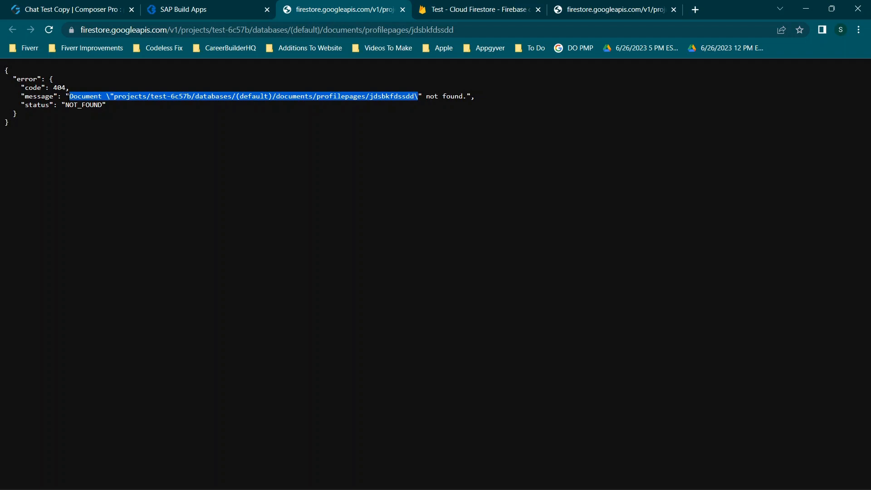
mouse_move(268, 111)
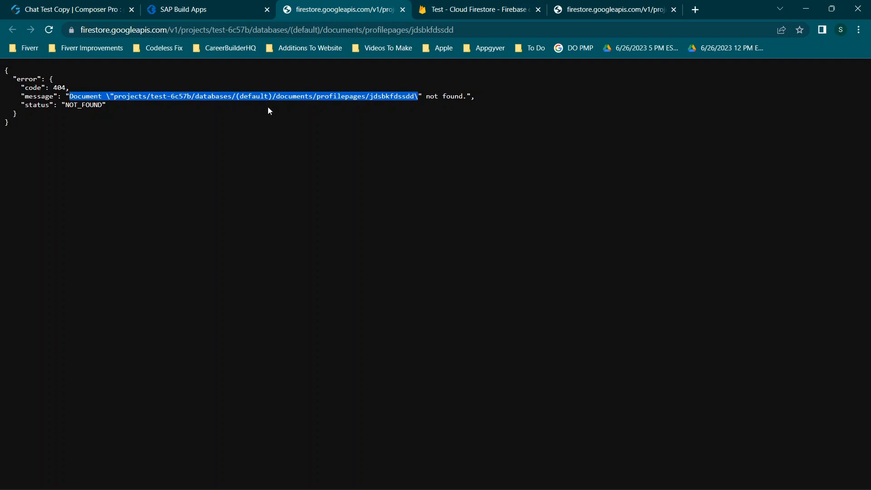
click(421, 111)
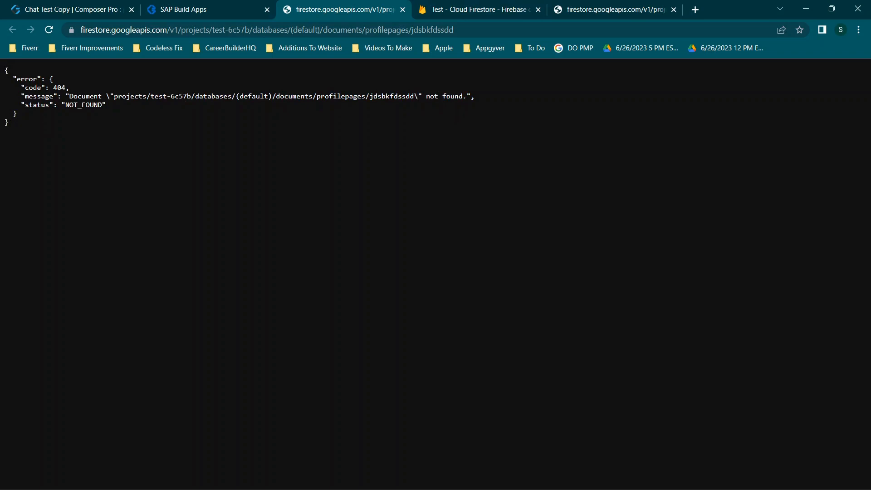
click(188, 9)
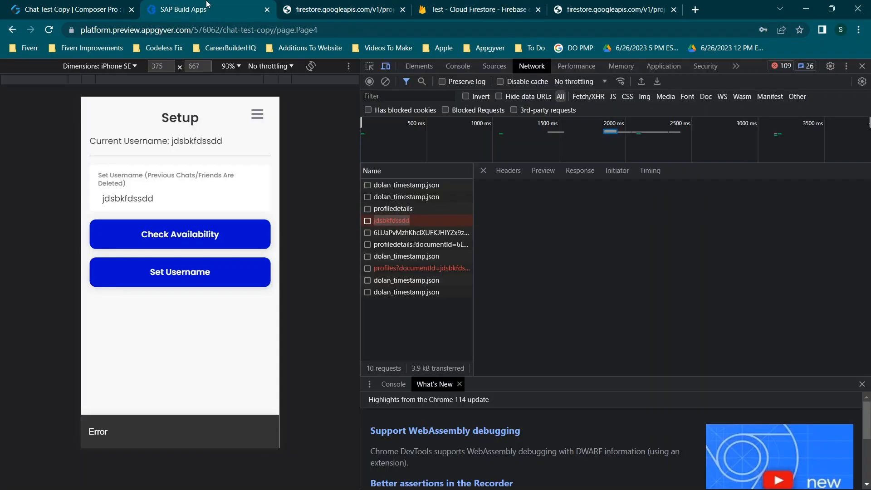
View headers of the 404 request, then the profiledetails GET returning 200 with usernames jdsbkfdssdd and 123
click(507, 171)
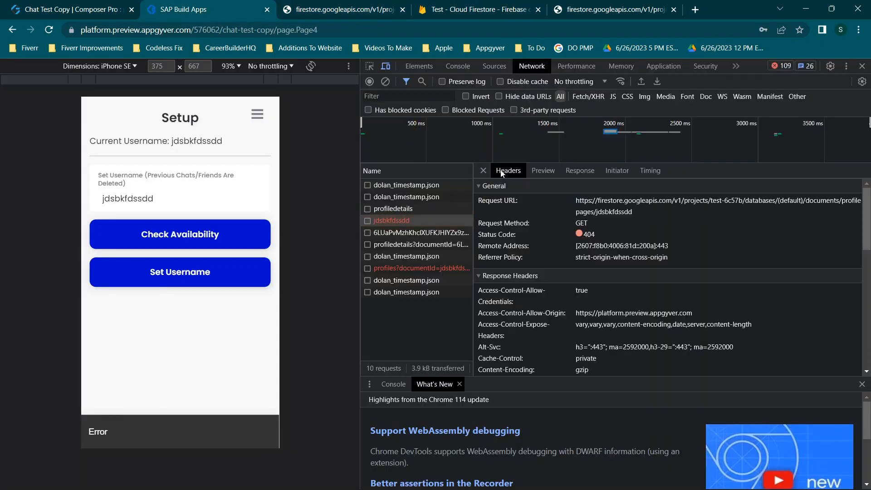
mouse_move(538, 170)
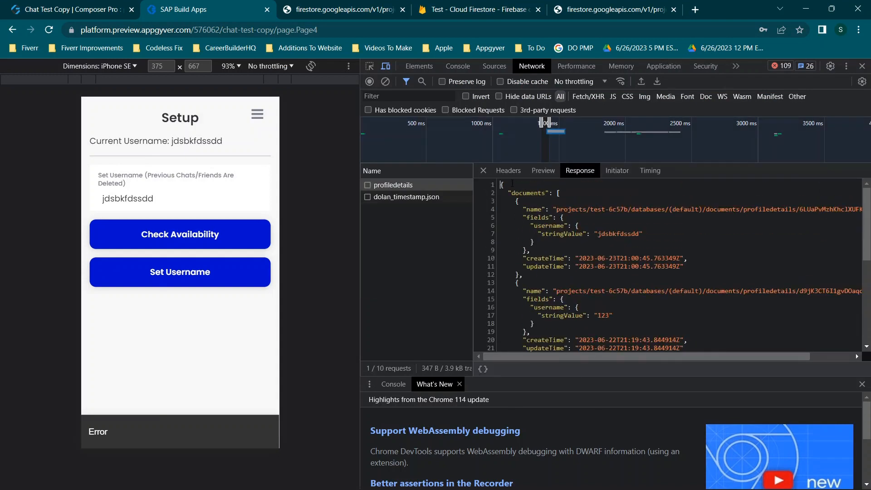
click(507, 171)
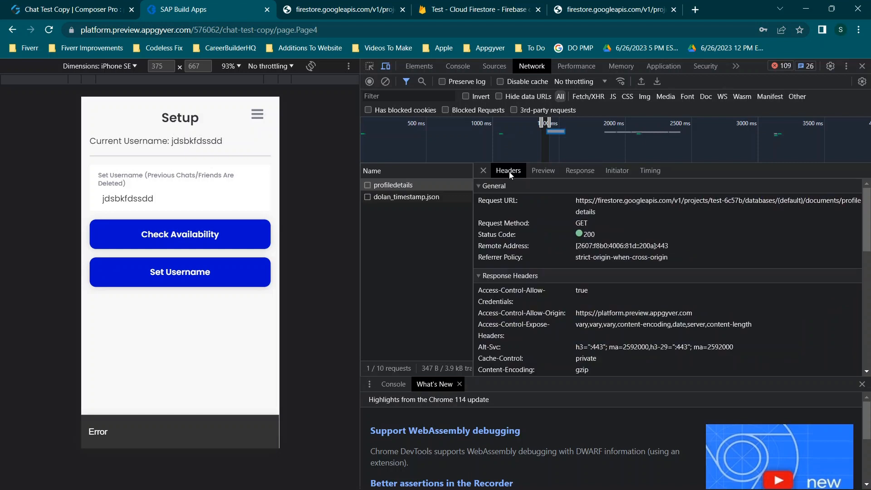